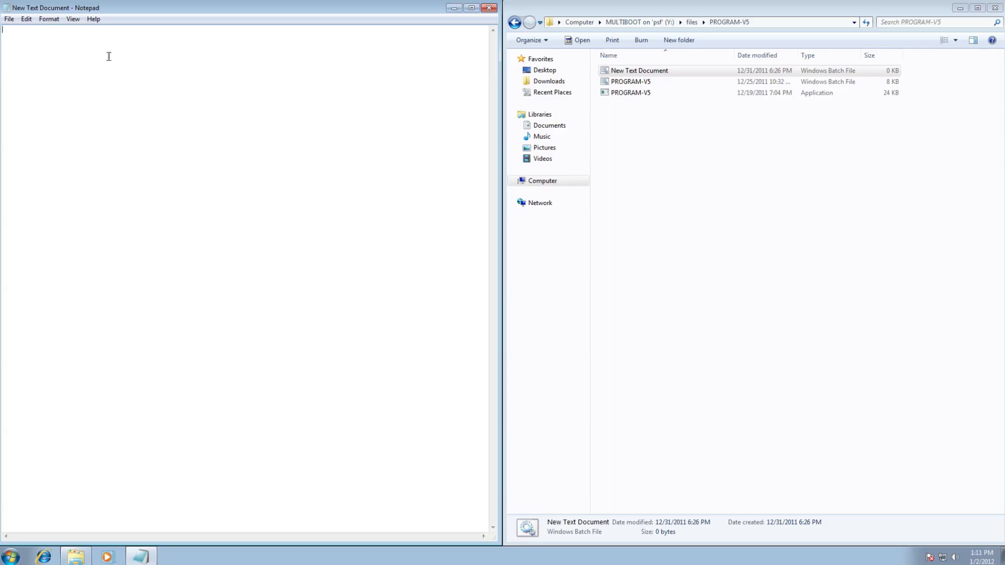
pyautogui.write('@')
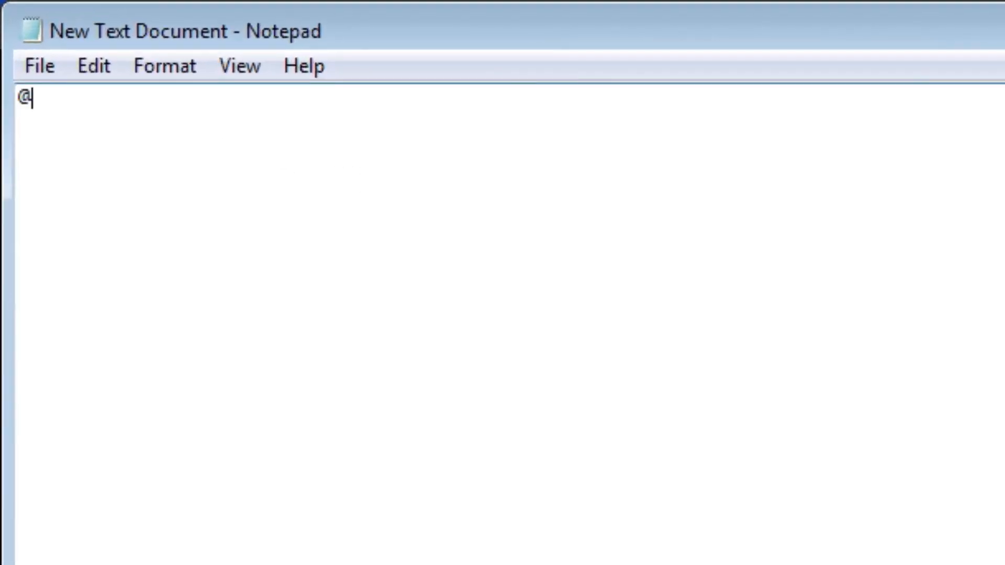
pyautogui.write('echo')
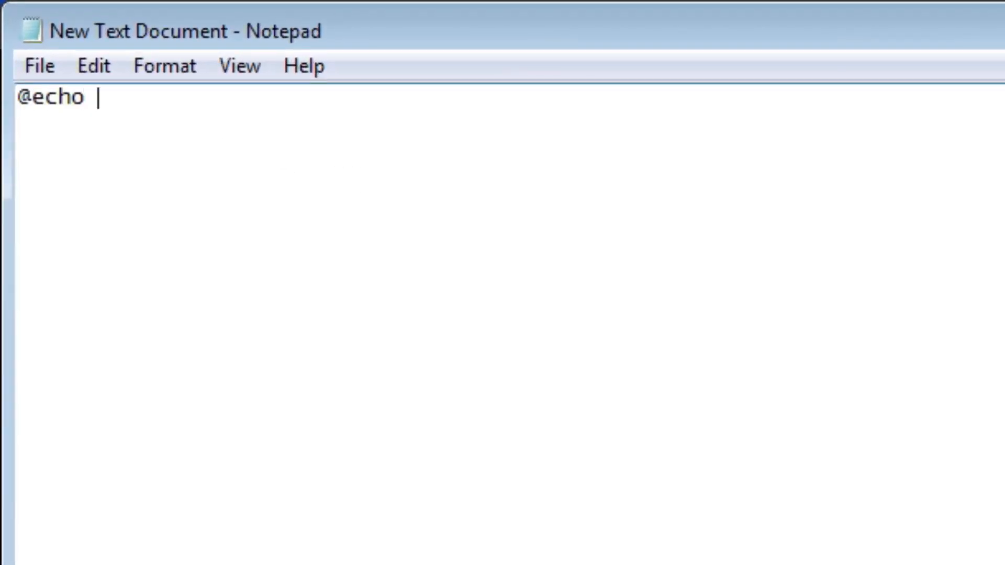
pyautogui.write('off')
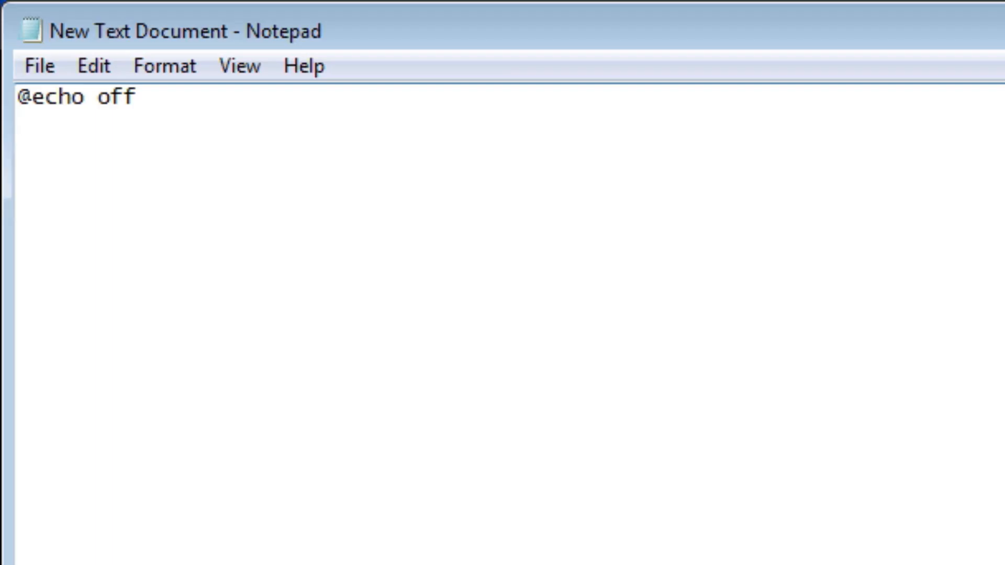
pyautogui.write('set /p MATH=First number?')
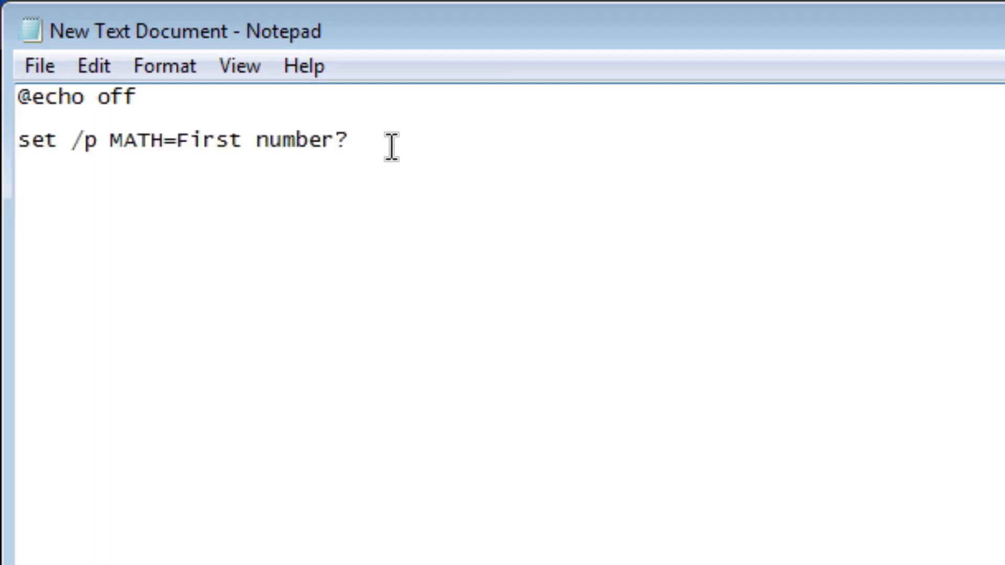
pyautogui.moveTo(79, 139)
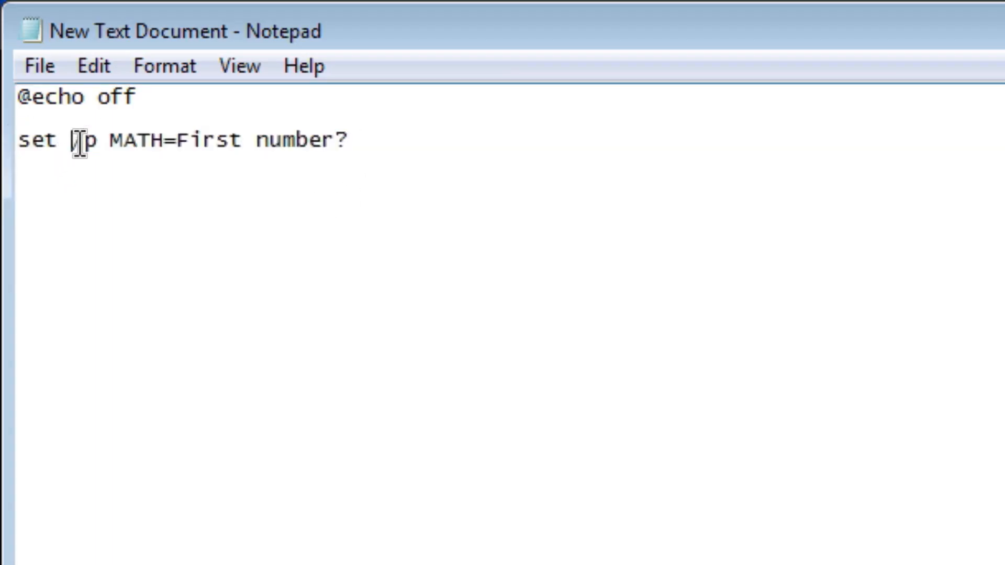
# Step: Finish the set /p switch and check the First number prompt wording
pyautogui.write('/')
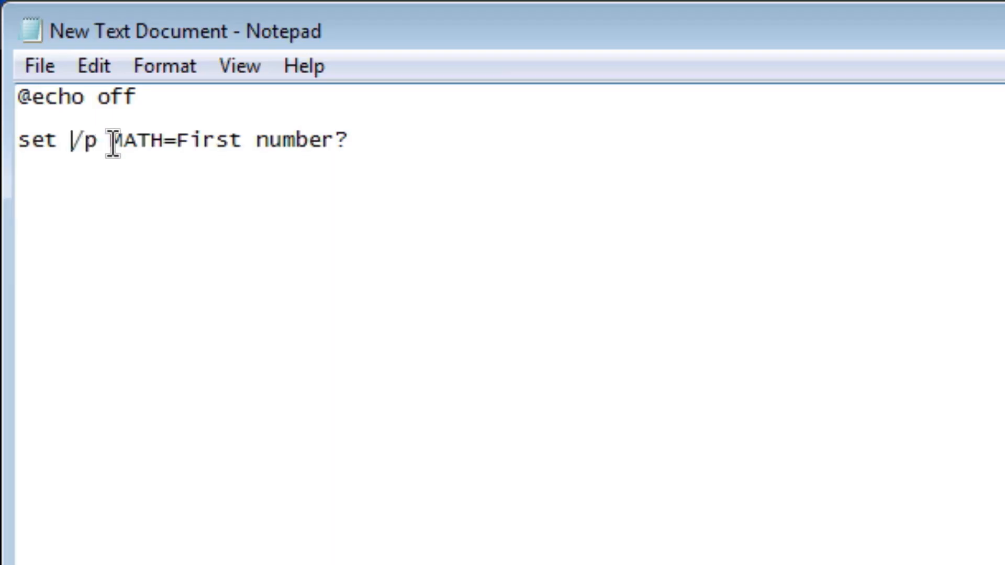
pyautogui.doubleClick(138, 139)
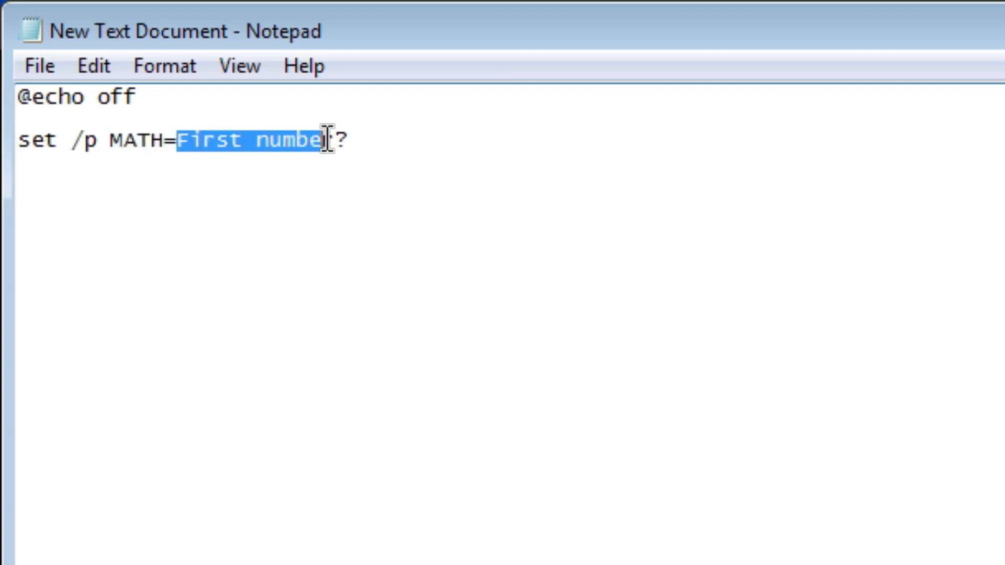
pyautogui.click(349, 139)
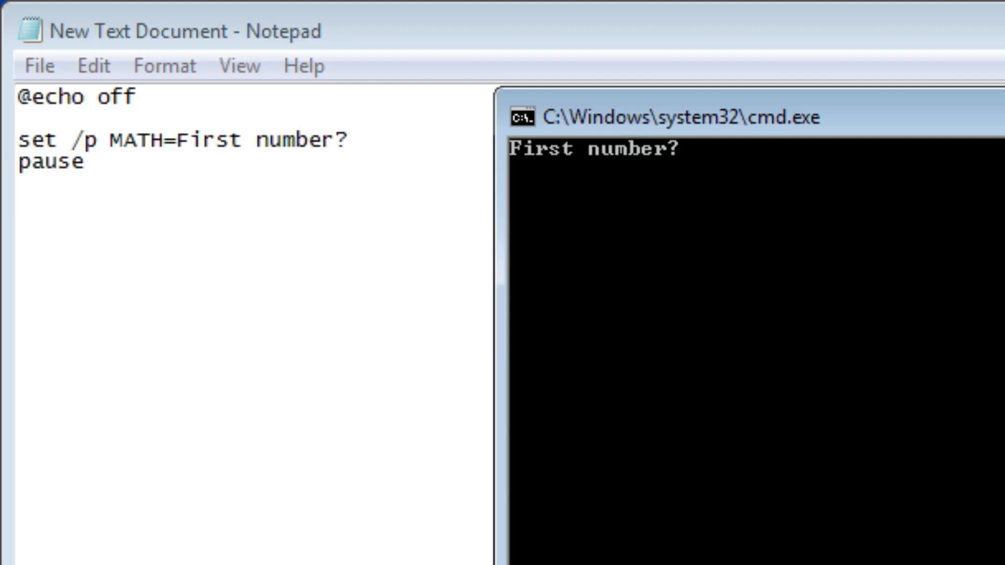
pyautogui.write('2312312321')
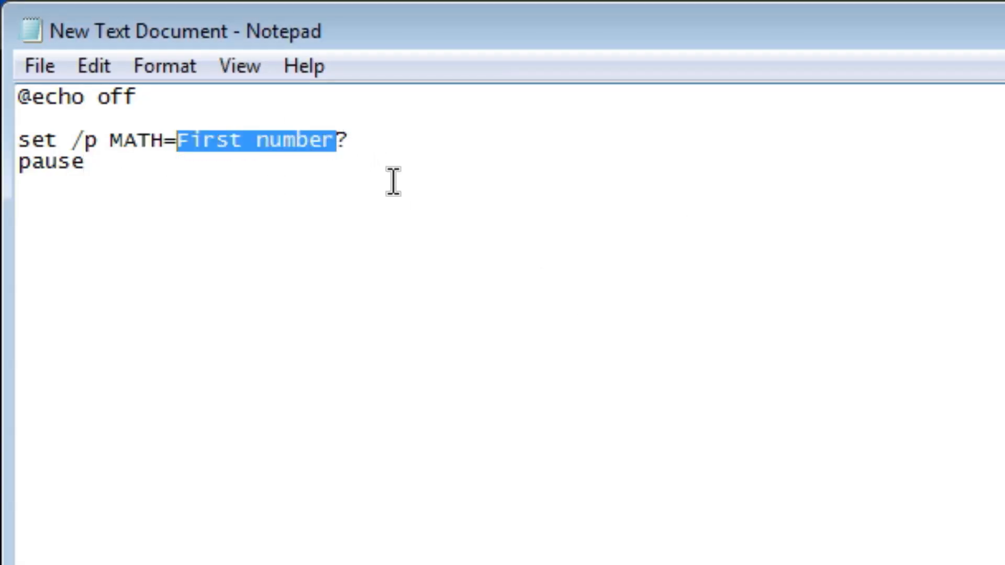
# Step: Reword the prompt to Equation? and make room above the pause line
pyautogui.press('Delete')
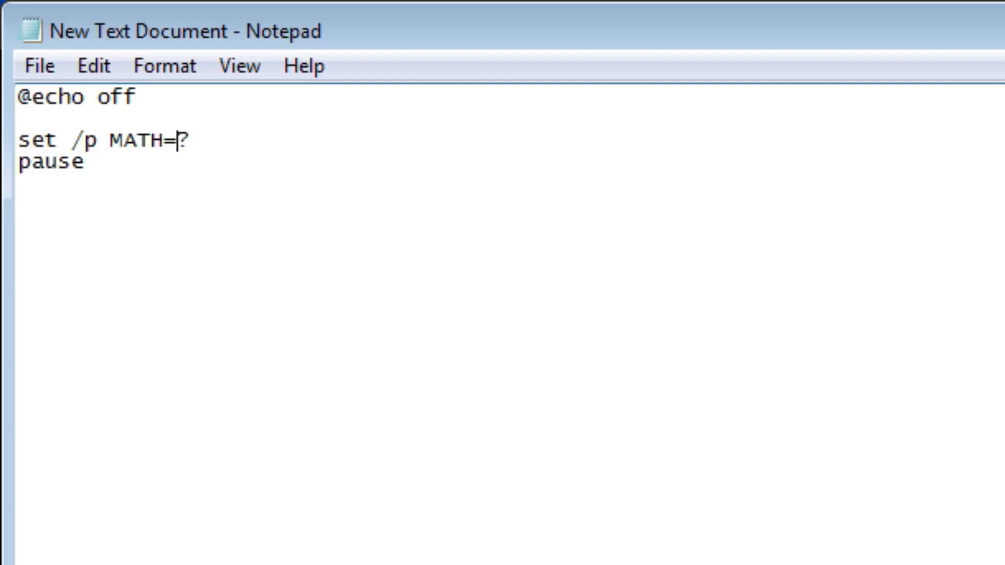
pyautogui.write('Equation')
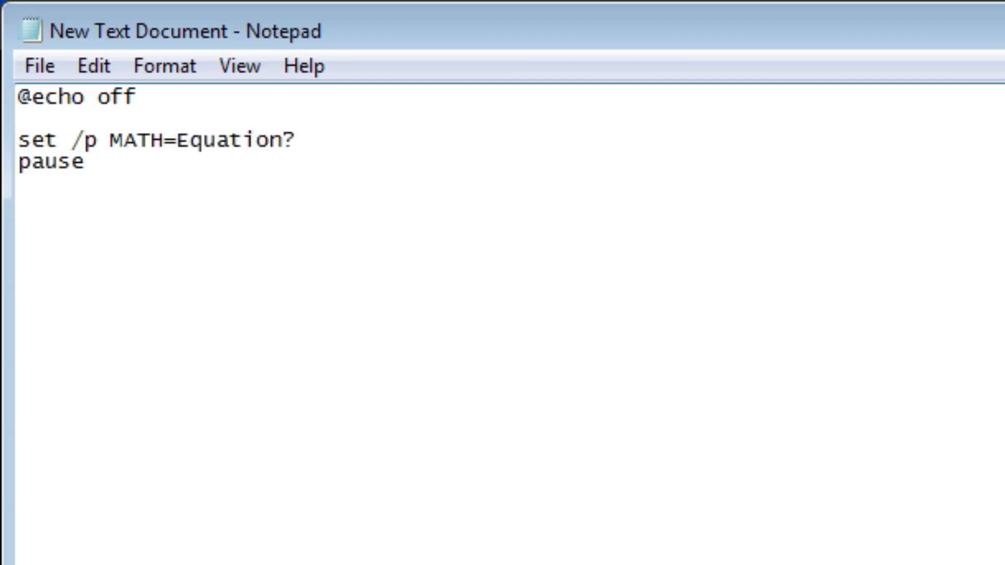
pyautogui.click(295, 139)
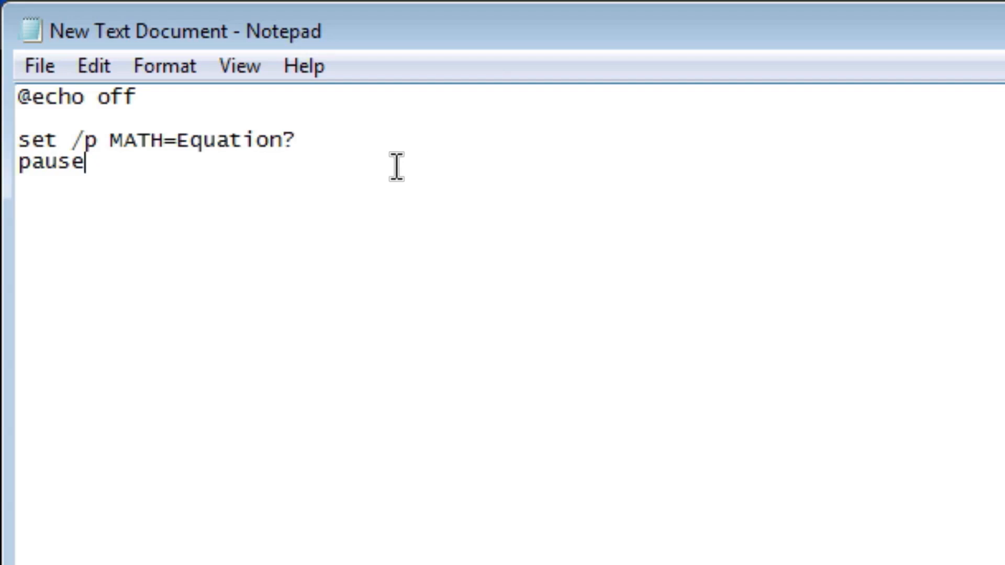
pyautogui.press('enter')
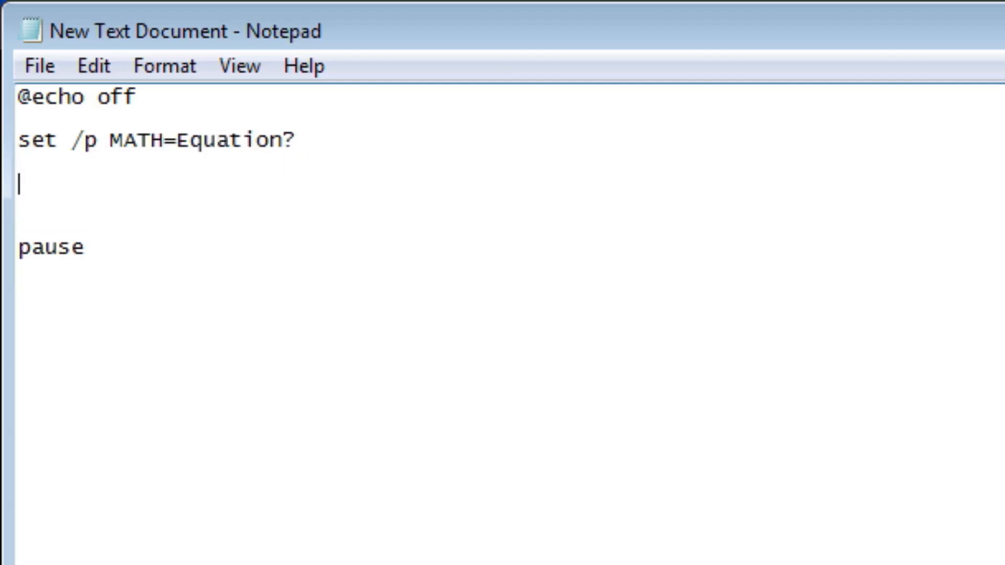
# Step: Add an echo %MATH% line above pause to print the entered equation
pyautogui.write('echo')
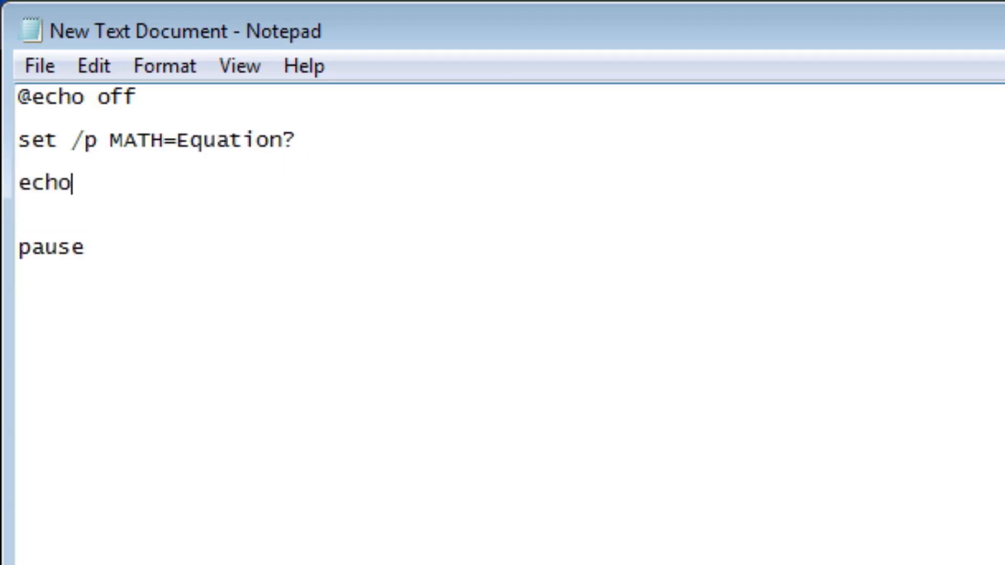
pyautogui.write('%%')
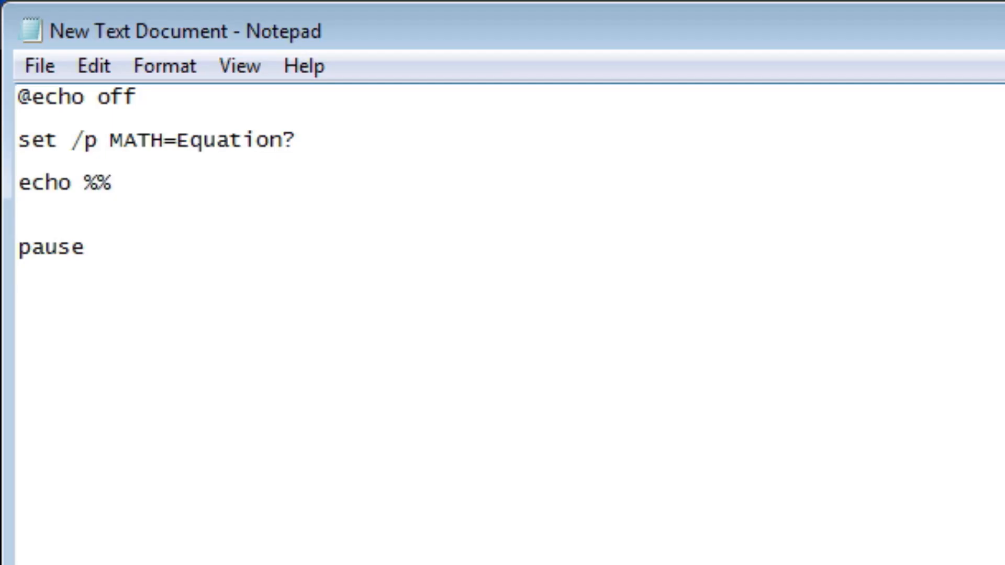
pyautogui.write('MATH')
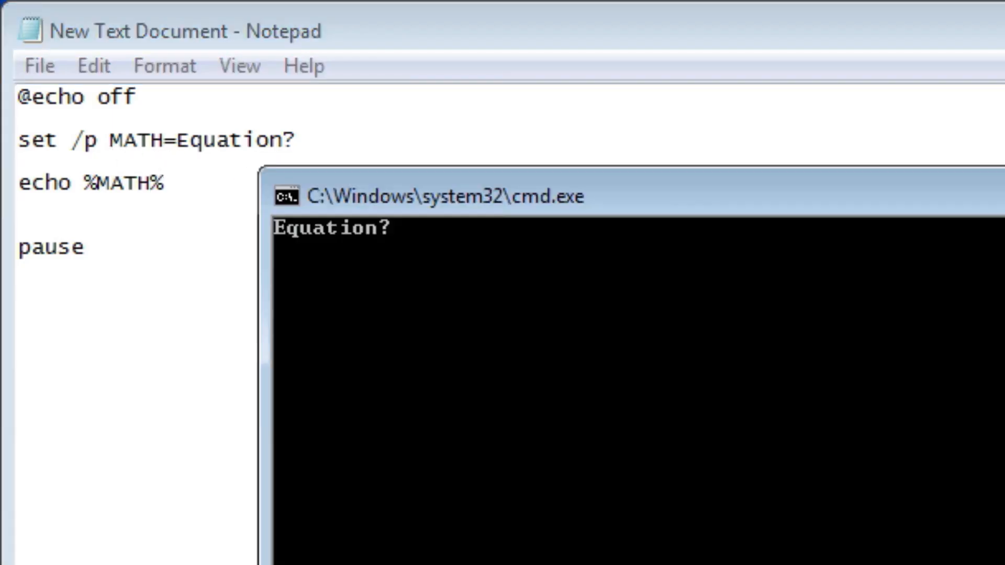
pyautogui.moveTo(931, 296)
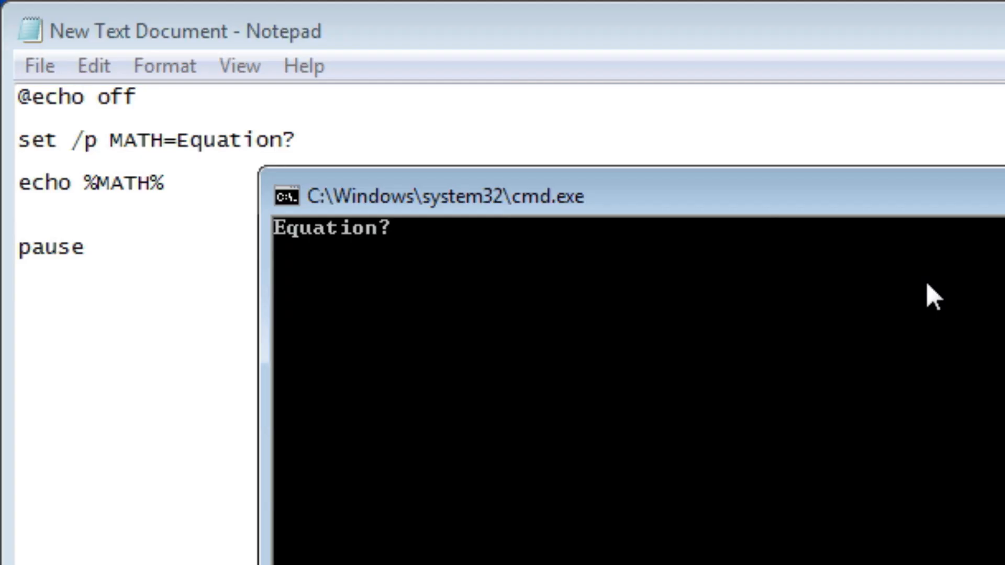
# Step: Give 1+2 at the Equation? prompt to test the script
pyautogui.write('1+2')
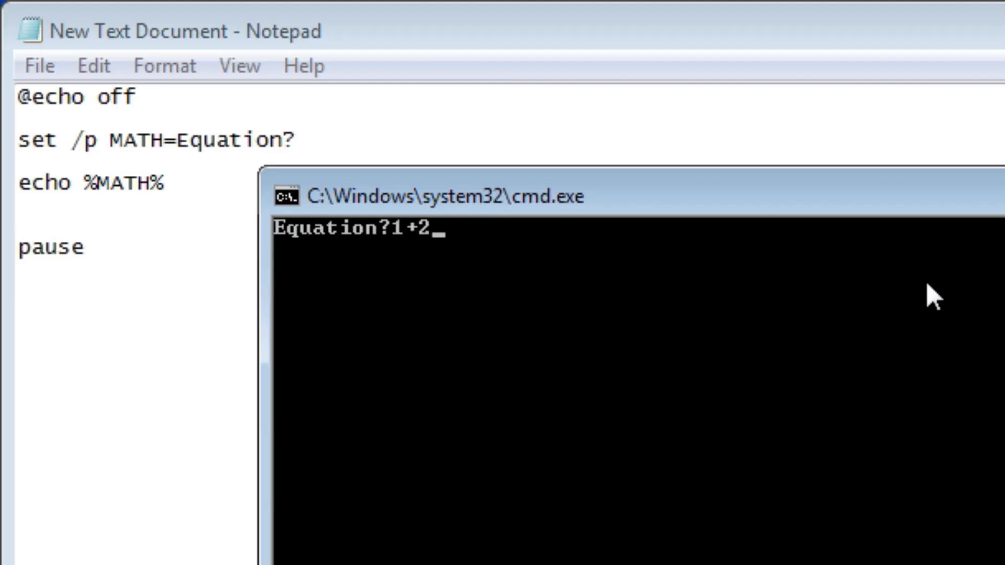
pyautogui.press('enter')
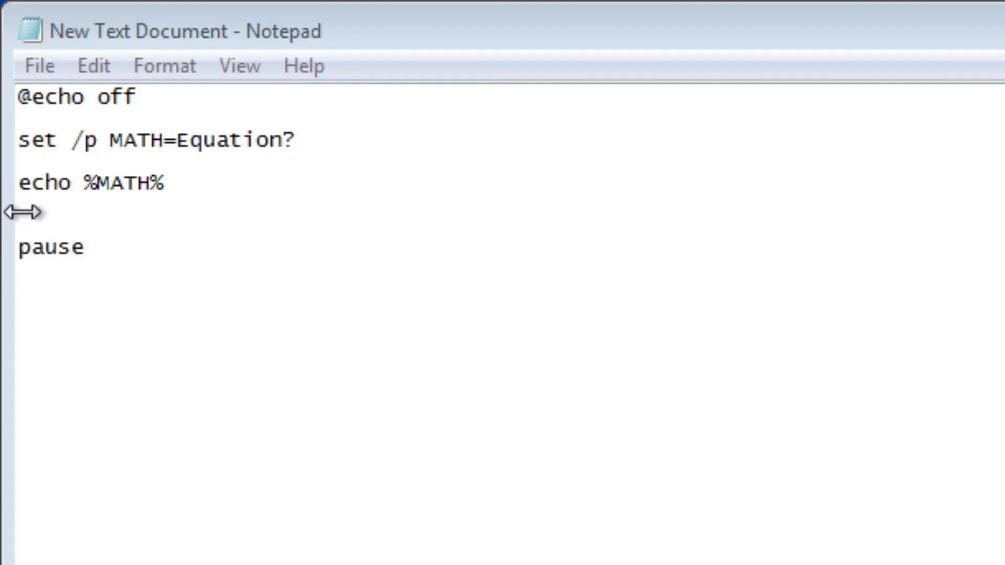
# Step: Replace echo %MATH% with set /a RESULT=%MATH% to evaluate the equation
pyautogui.moveTo(112, 182); pyautogui.dragTo(165, 182)
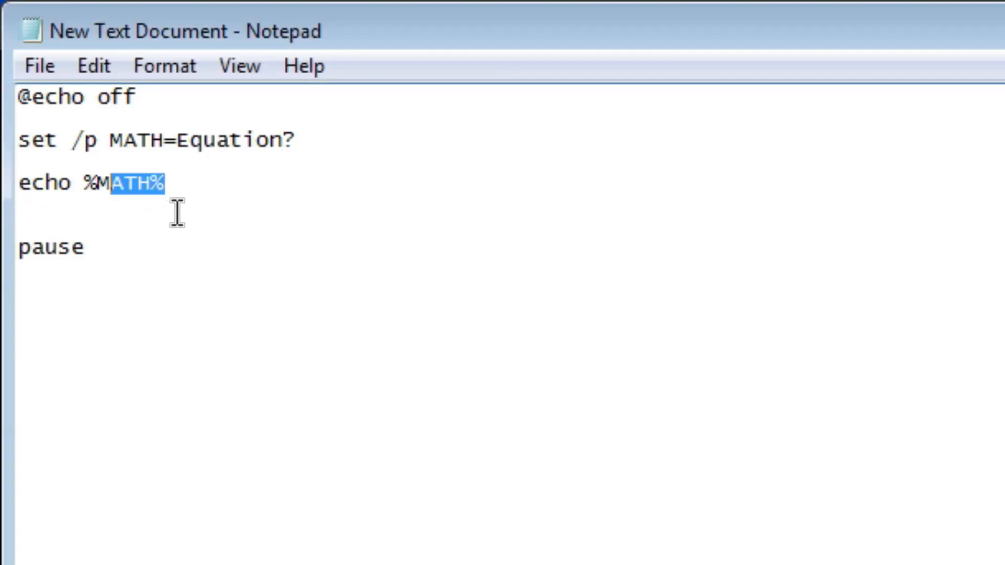
pyautogui.click(172, 182)
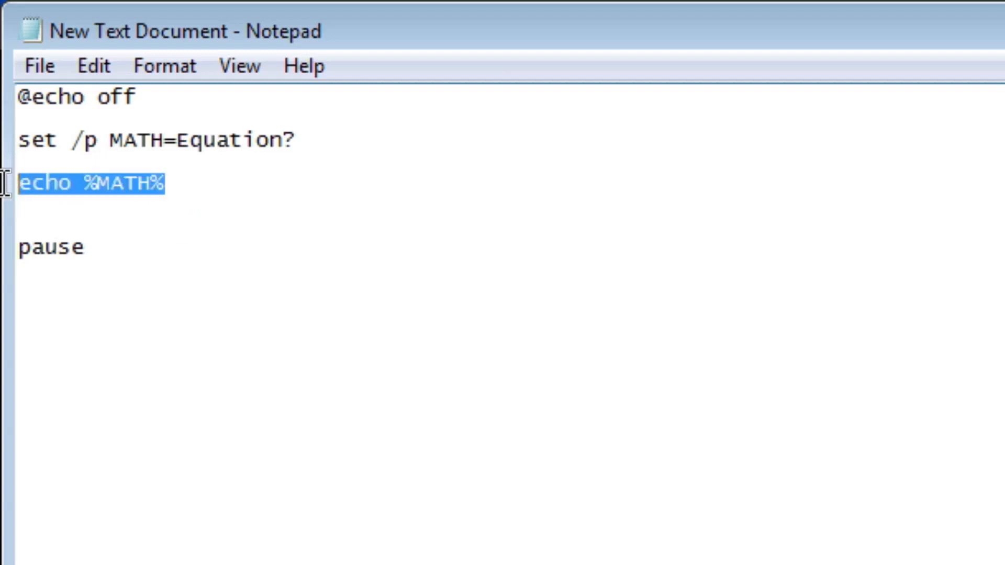
pyautogui.press('Delete')
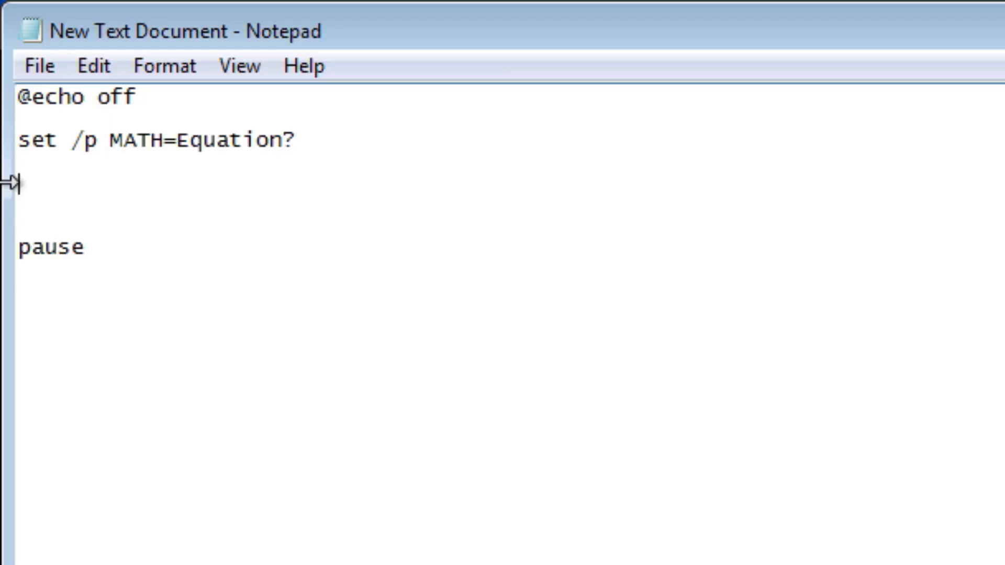
pyautogui.write('set')
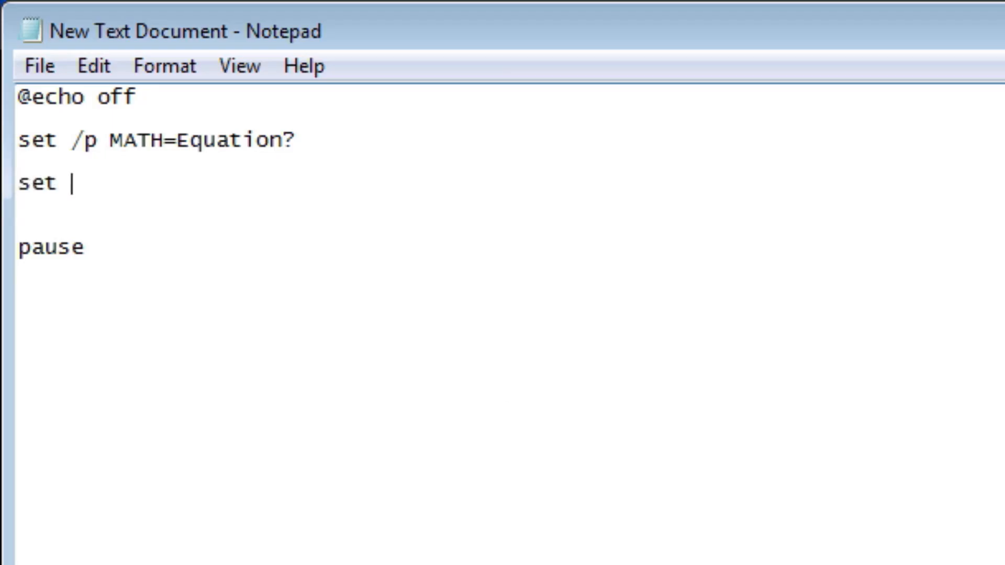
pyautogui.write('/a')
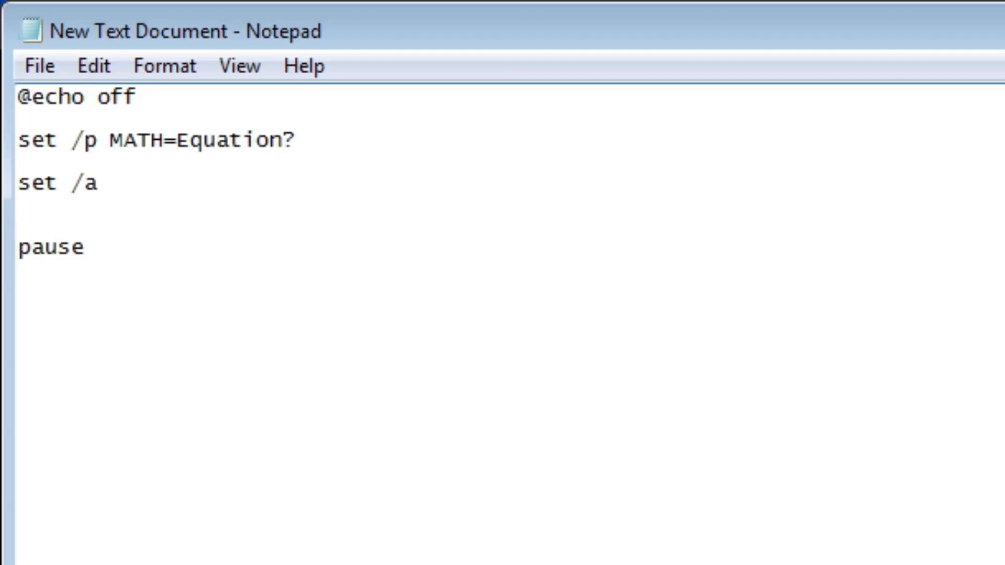
pyautogui.write('RE')
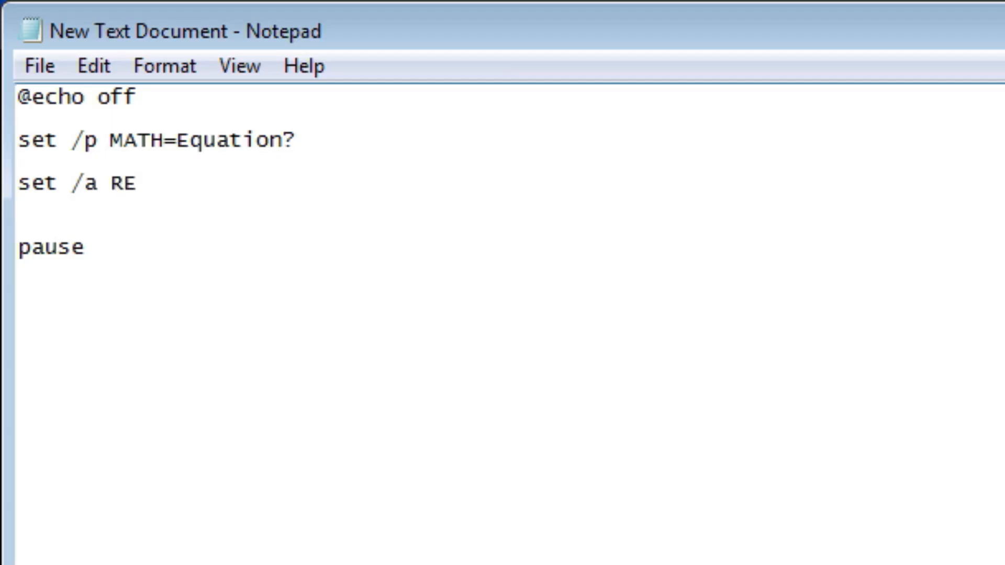
pyautogui.write('SULT=')
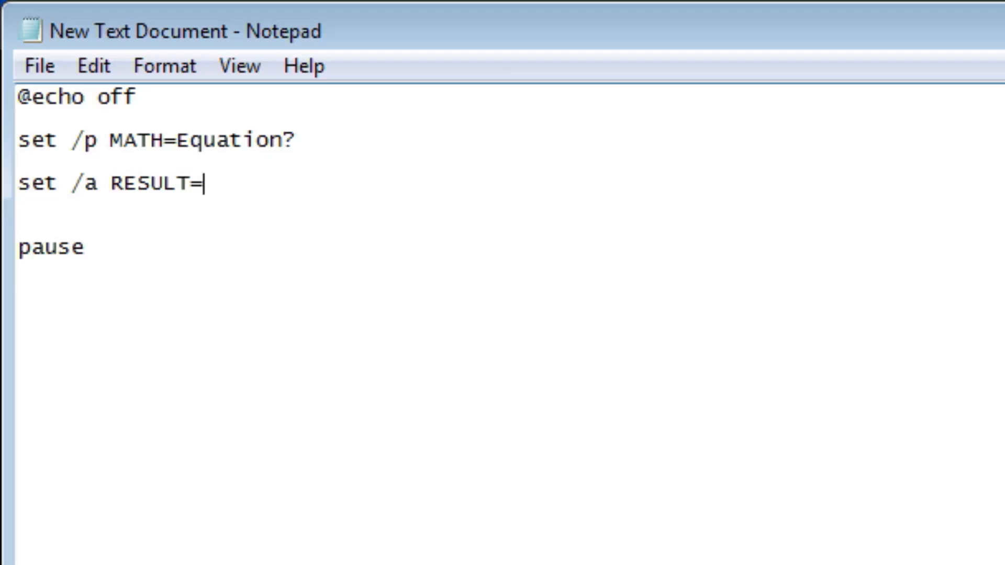
pyautogui.write('%MATH%')
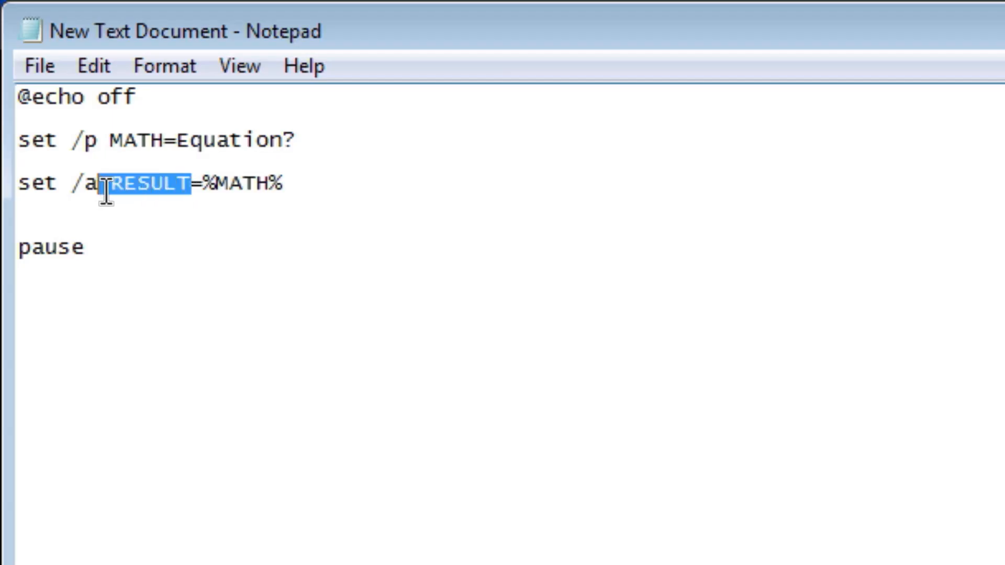
# Step: Add an echo %RESULT% line to print the computed result
pyautogui.write('echo')
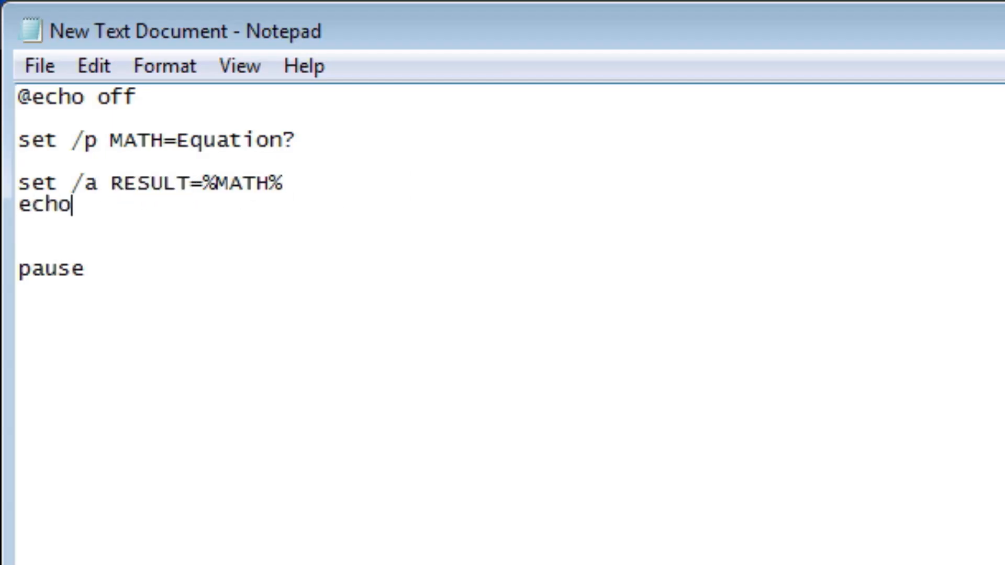
pyautogui.write('%%')
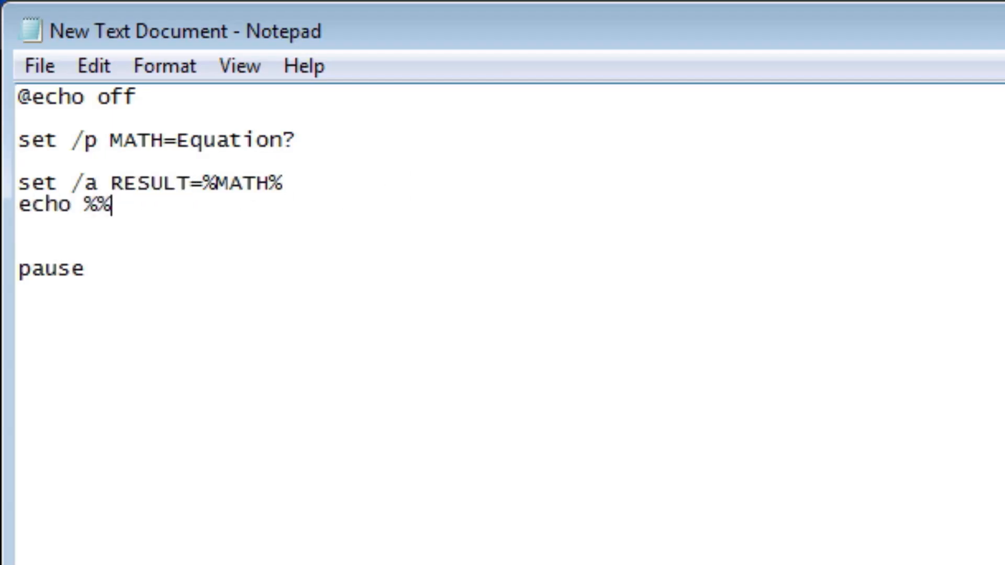
pyautogui.write('RES')
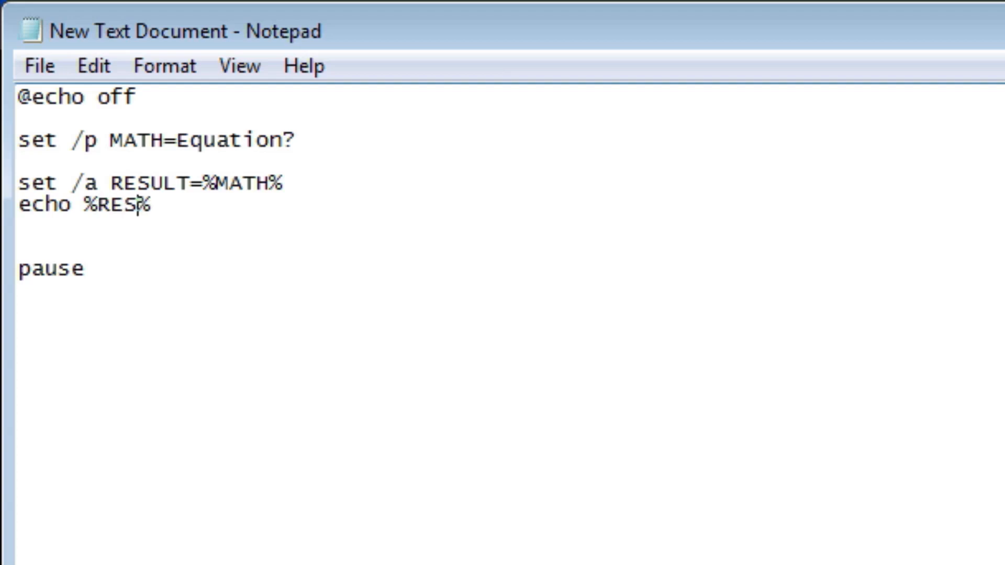
pyautogui.write('ULT')
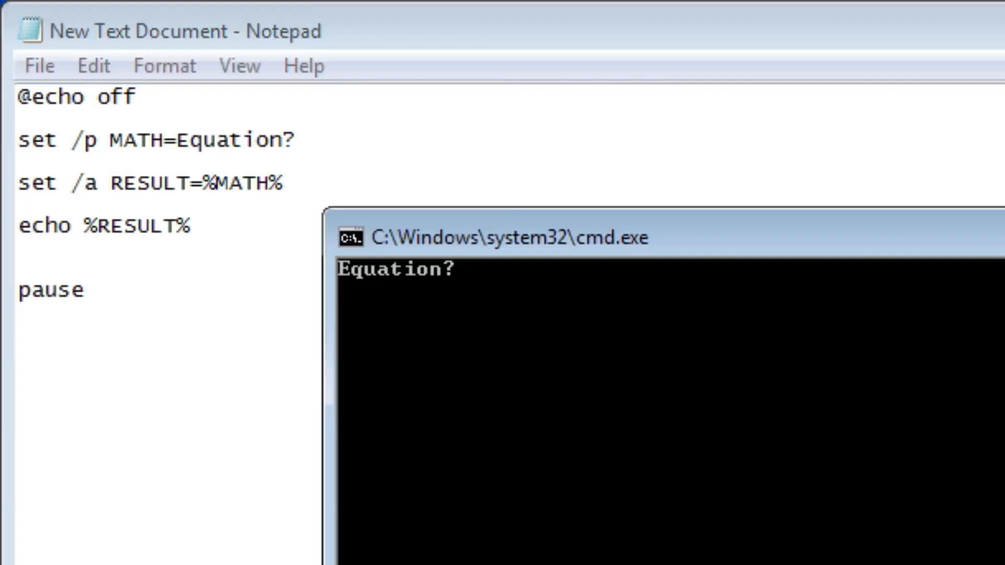
# Step: Run the calculator on 1+2, get 3, and continue past the pause
pyautogui.write('1+2')
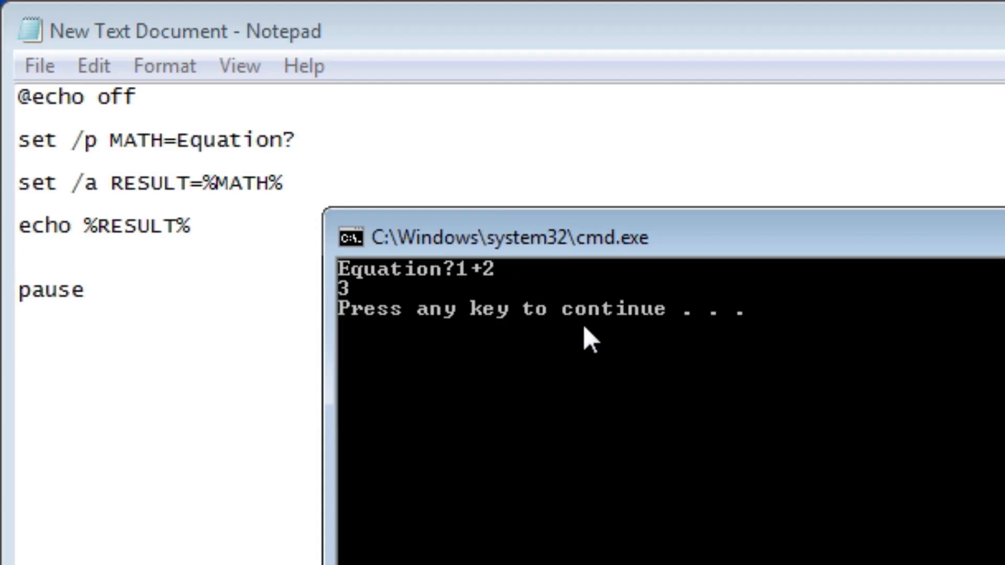
pyautogui.press('enter')
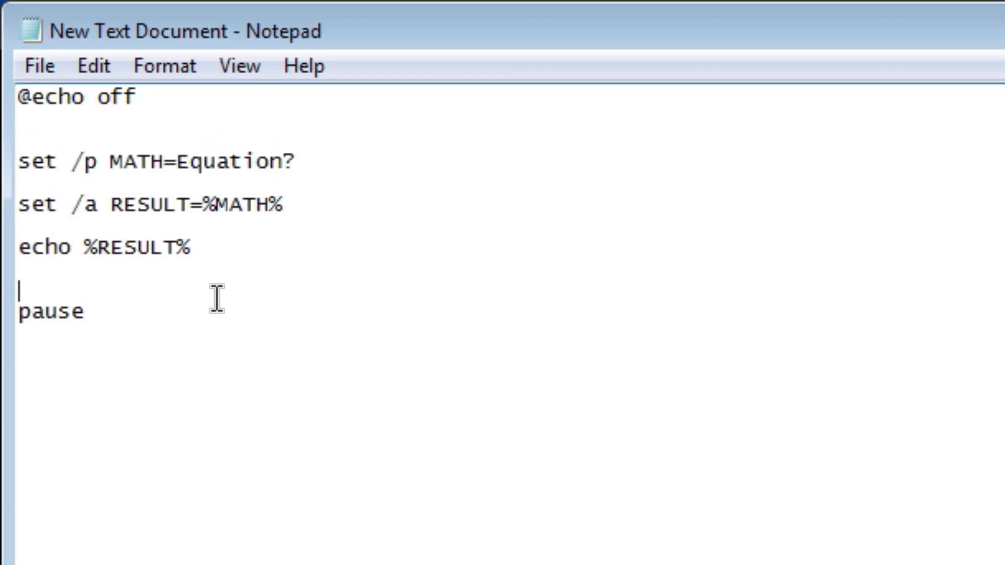
pyautogui.doubleClick(50, 312)
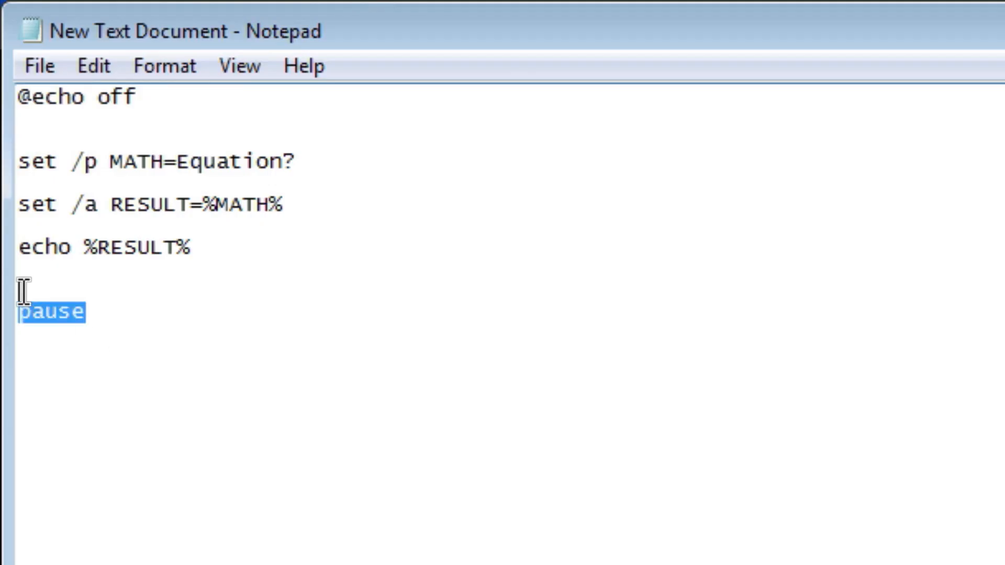
pyautogui.write('goto start')
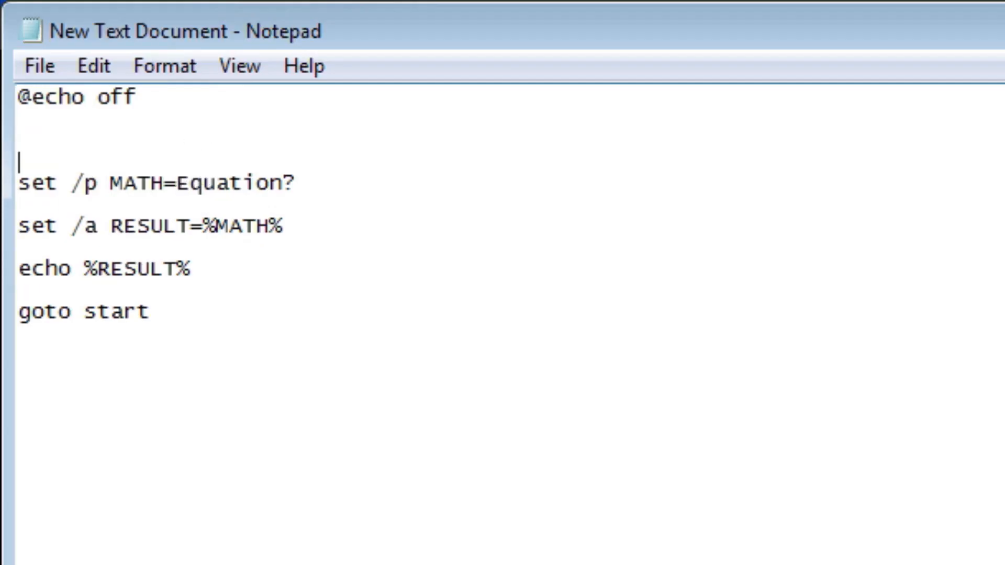
pyautogui.write(':')
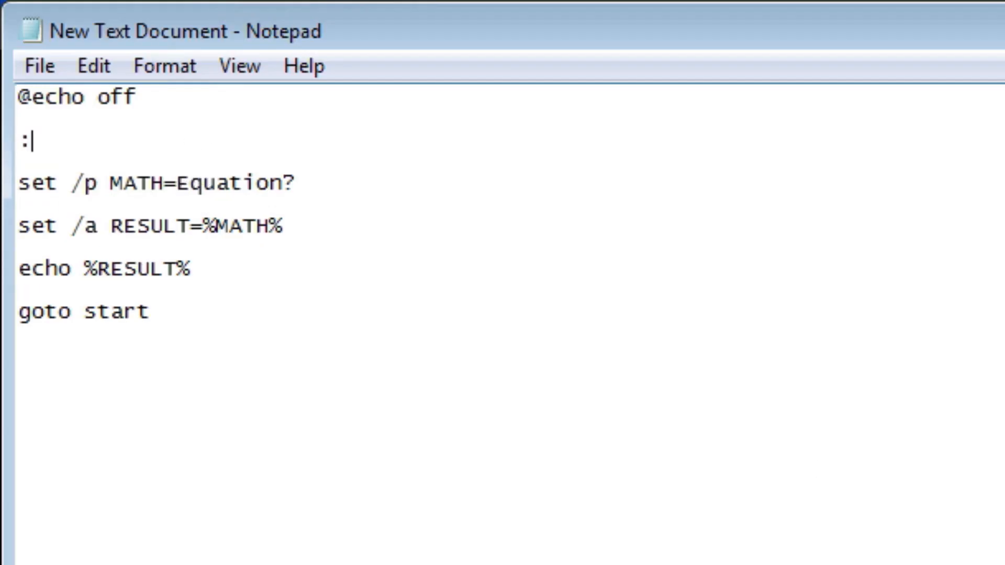
pyautogui.write('start')
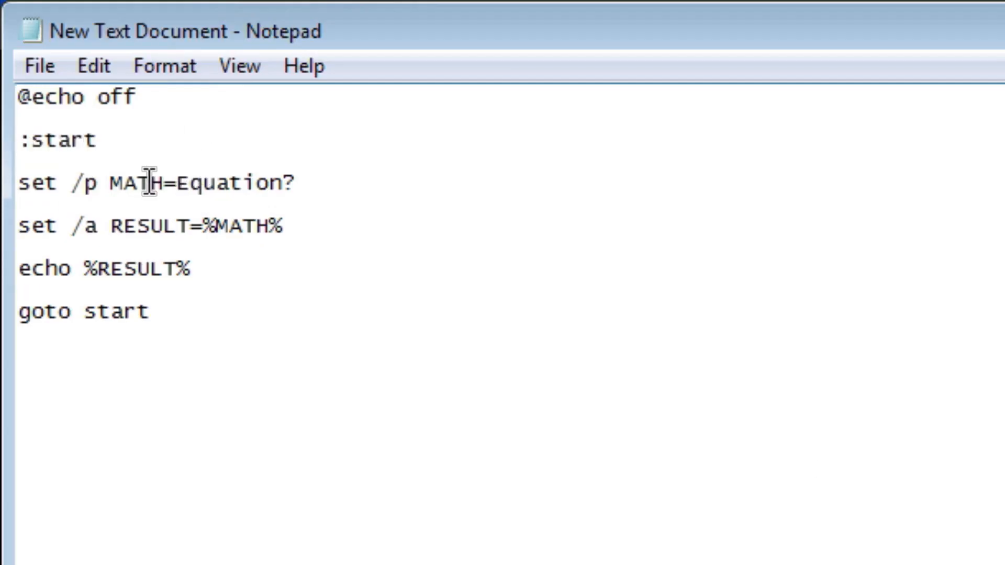
pyautogui.moveTo(142, 136)
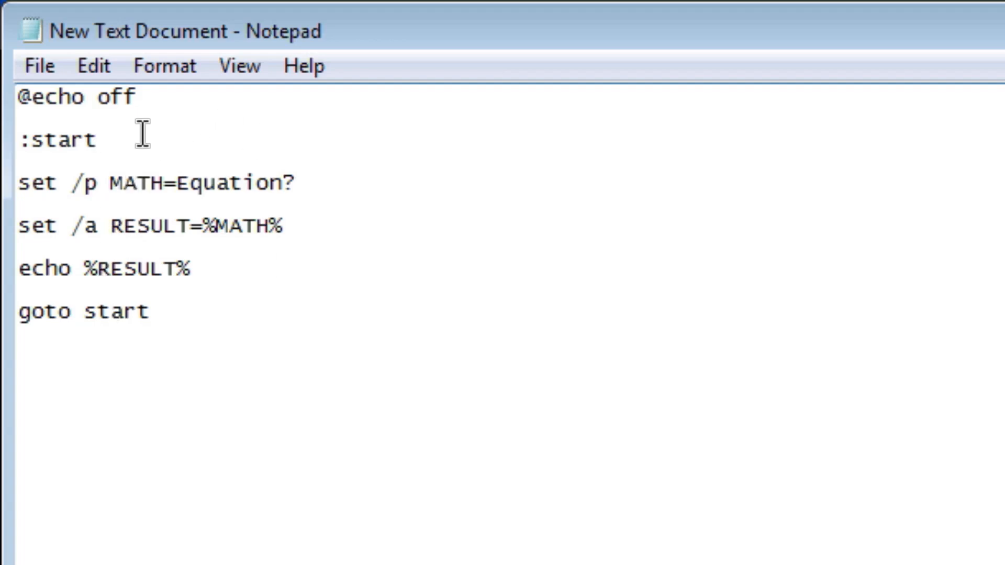
pyautogui.moveTo(229, 268)
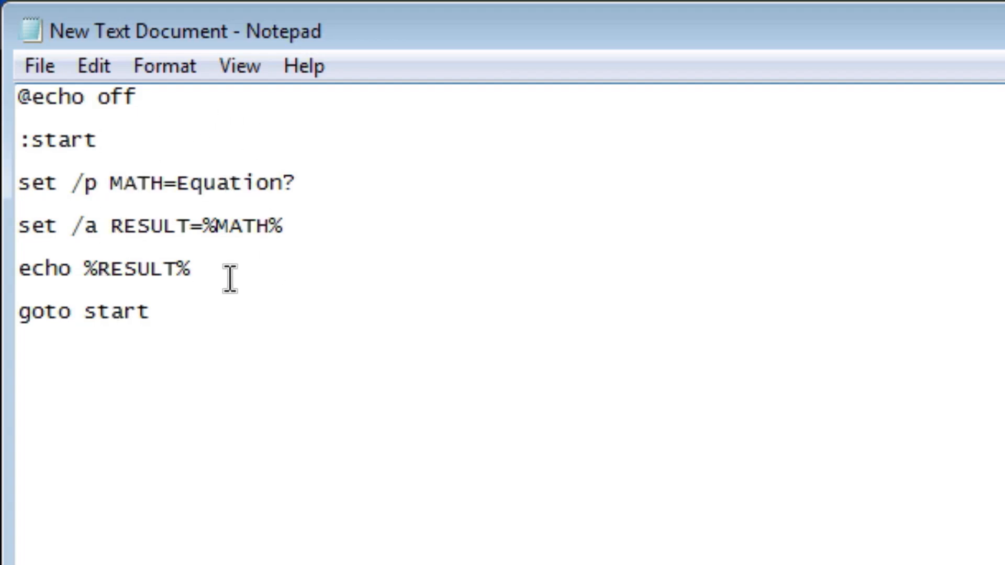
# Step: Add a pause line after echo %RESULT% so the result stays visible before looping
pyautogui.press('enter')
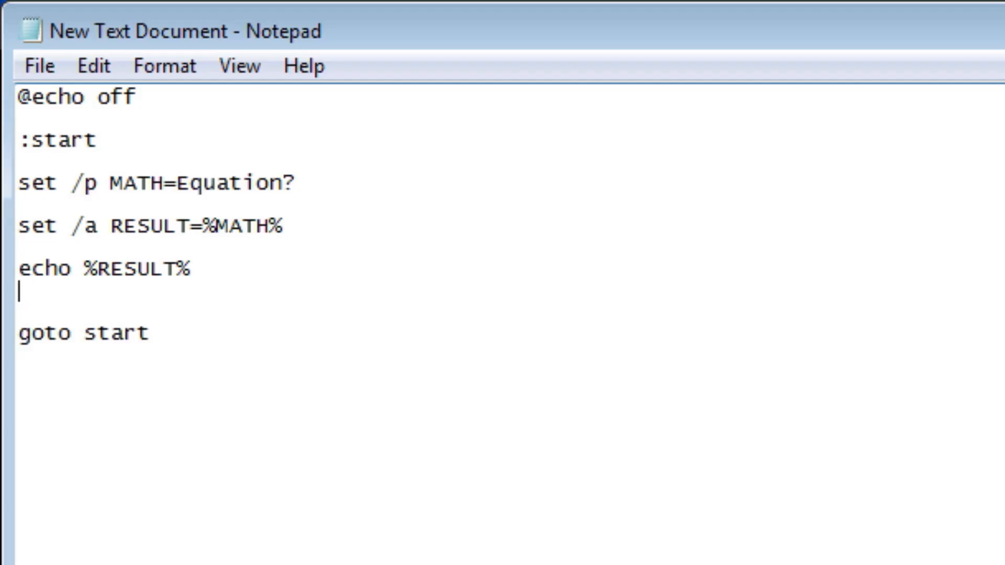
pyautogui.write('pause')
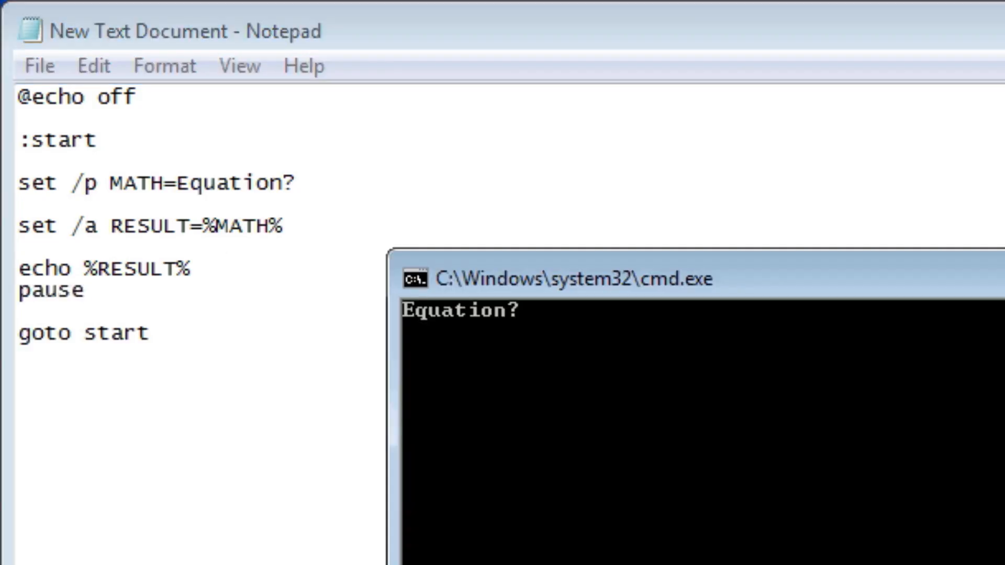
pyautogui.write('2+3')
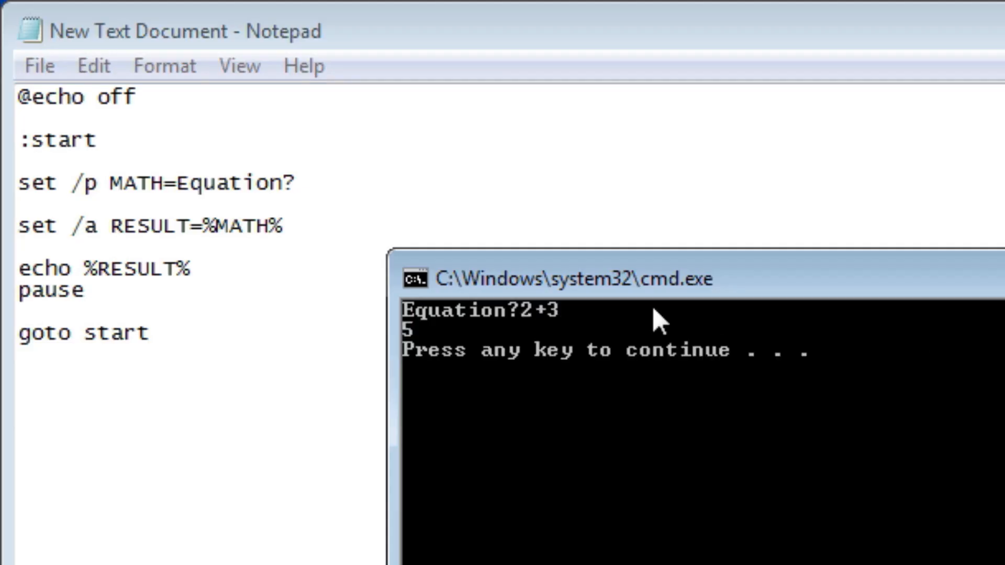
pyautogui.press('enter')
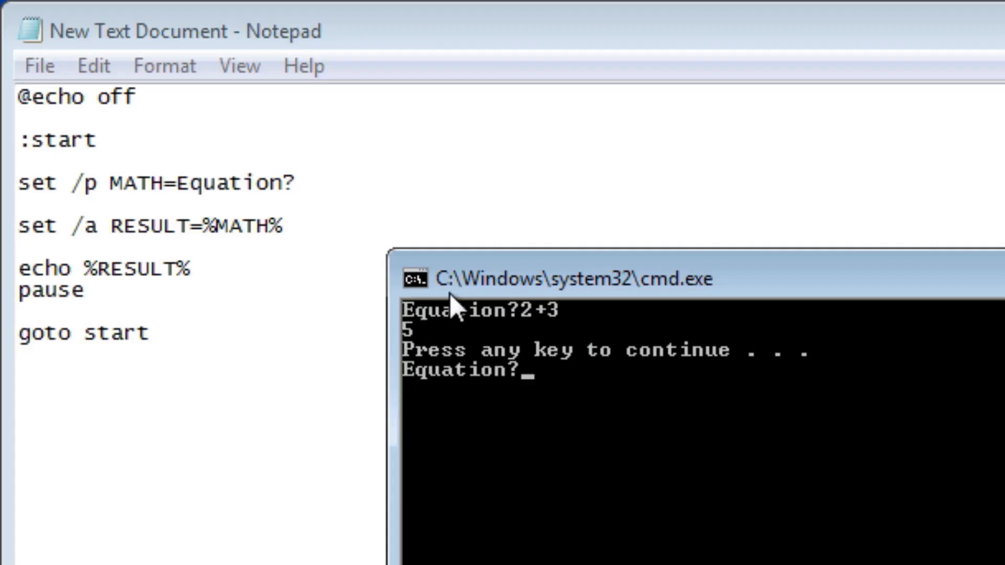
pyautogui.moveTo(458, 307)
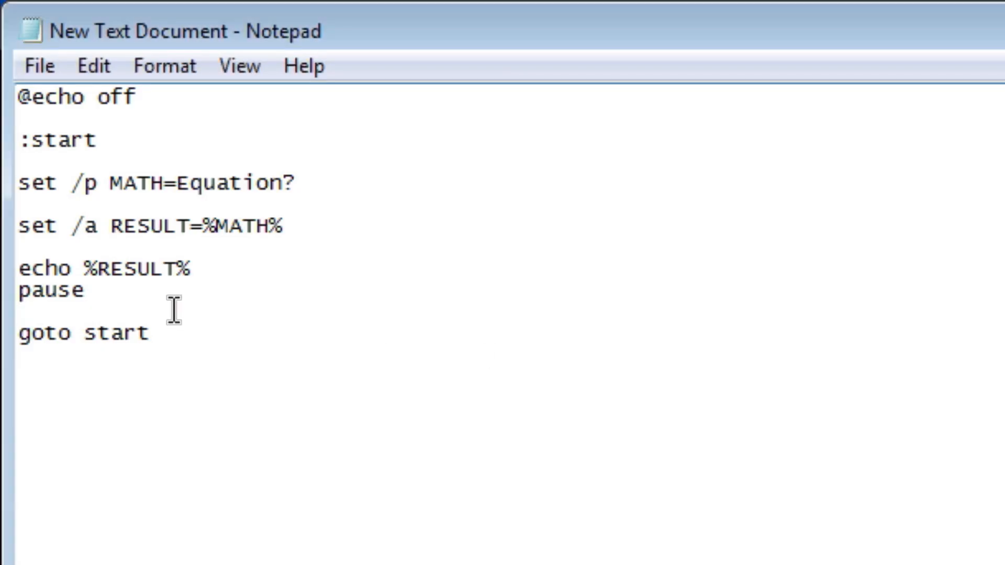
pyautogui.write('cls')
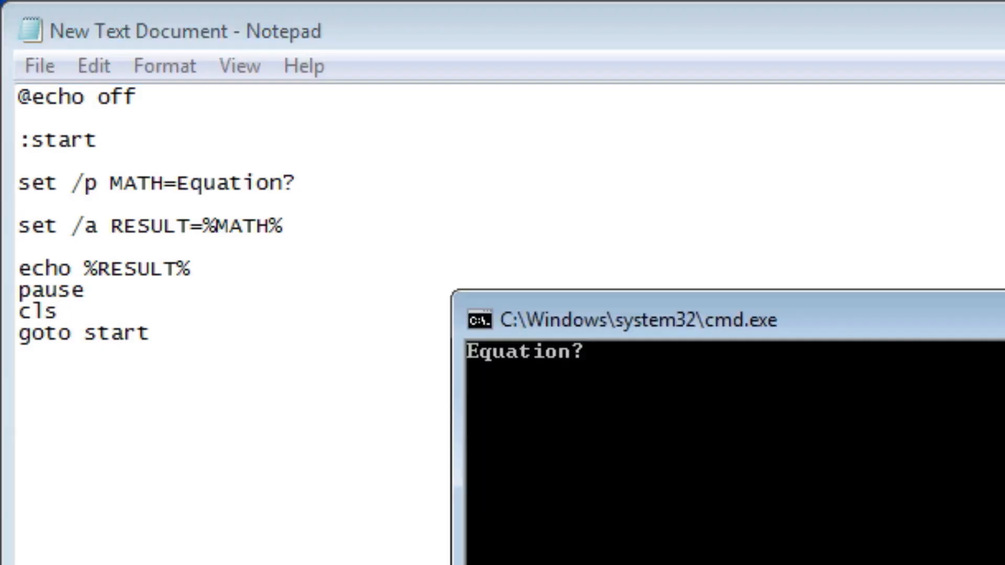
pyautogui.write('2+3')
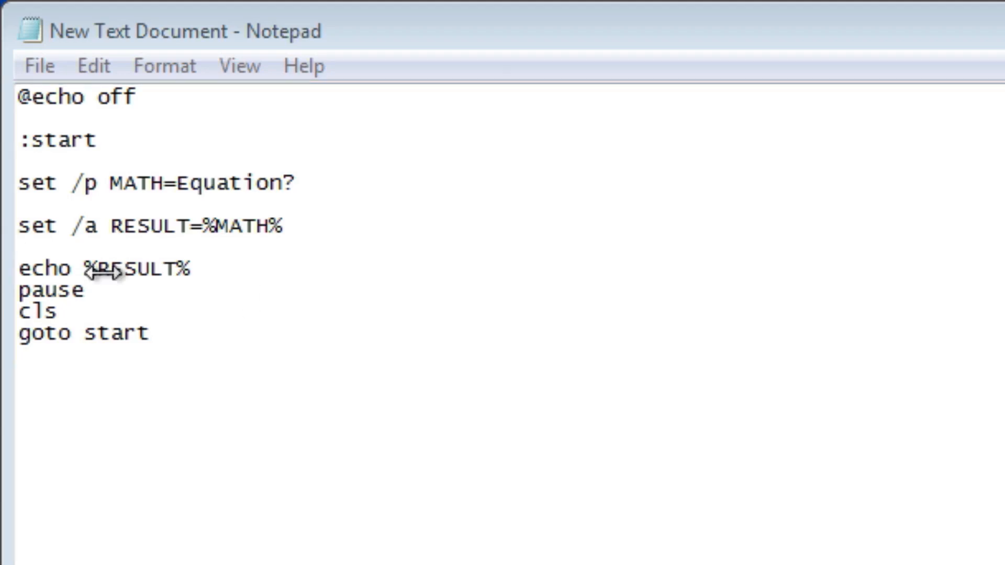
pyautogui.moveTo(205, 281)
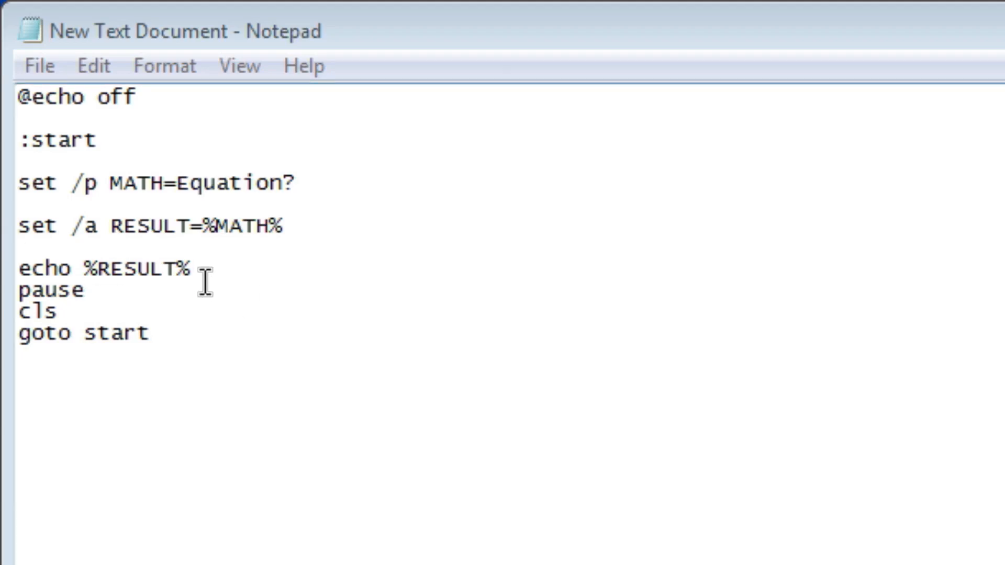
# Step: Start a new line after the echo with if %RESULT==, fixing a stray space
pyautogui.press('Enter')
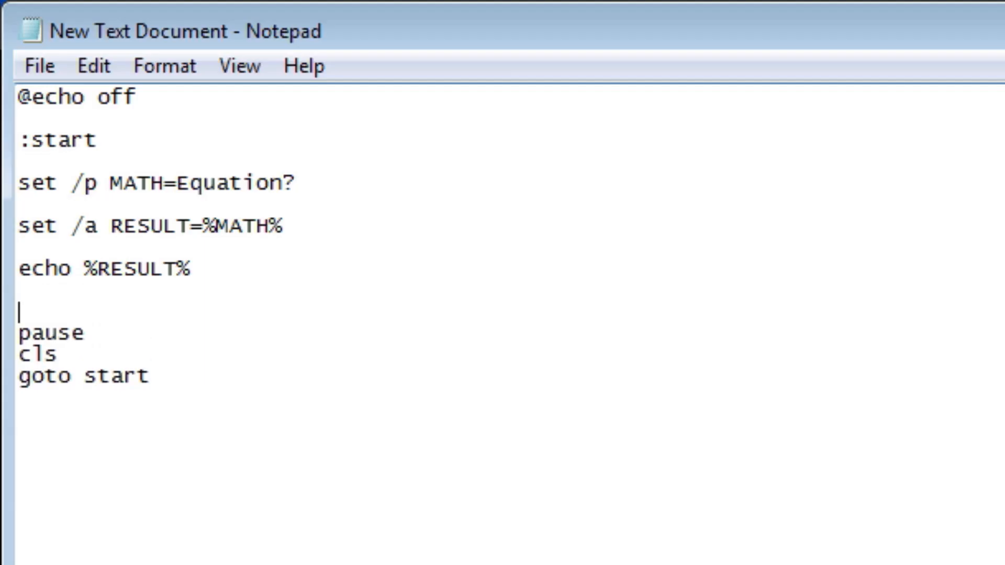
pyautogui.moveTo(145, 292)
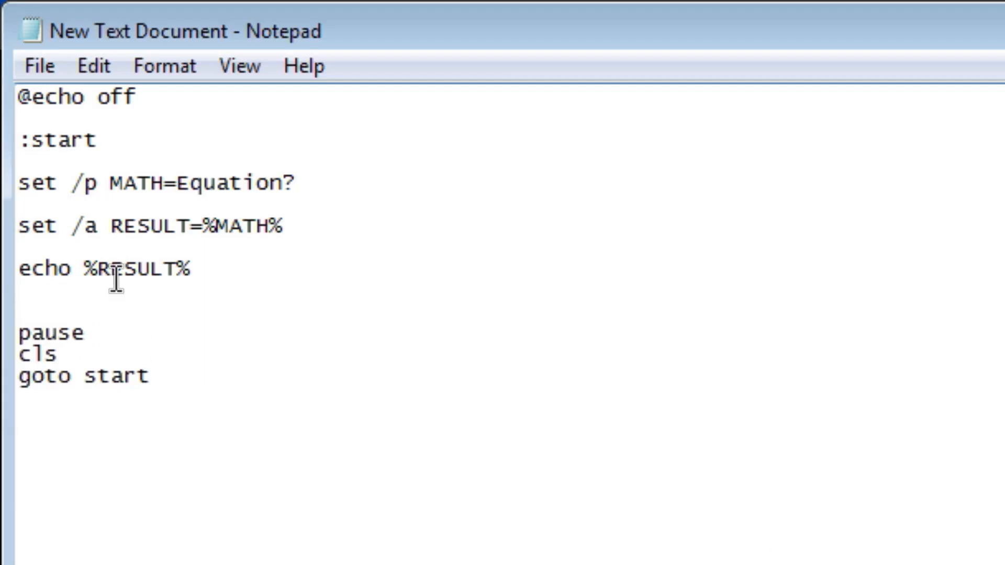
pyautogui.write('i')
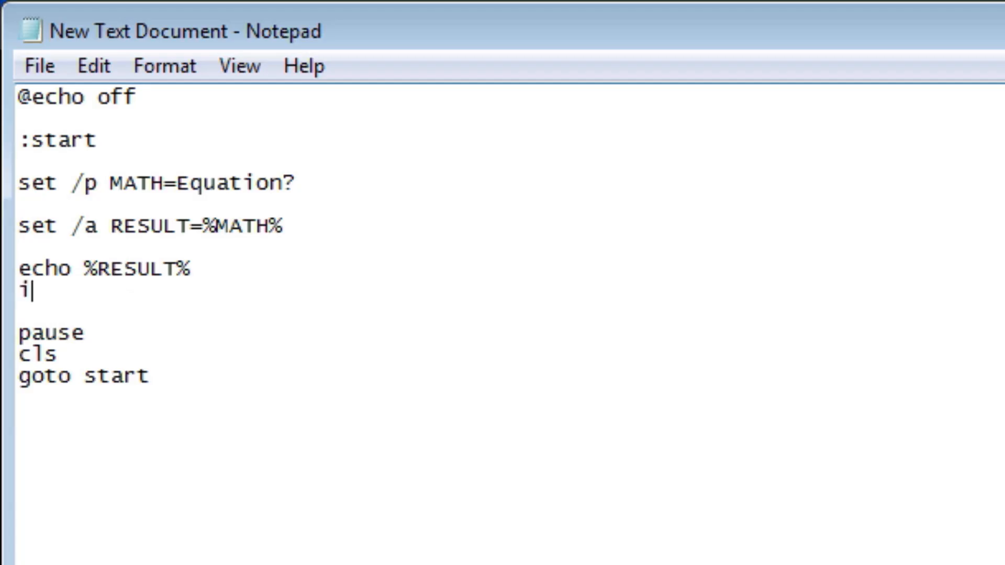
pyautogui.write('f')
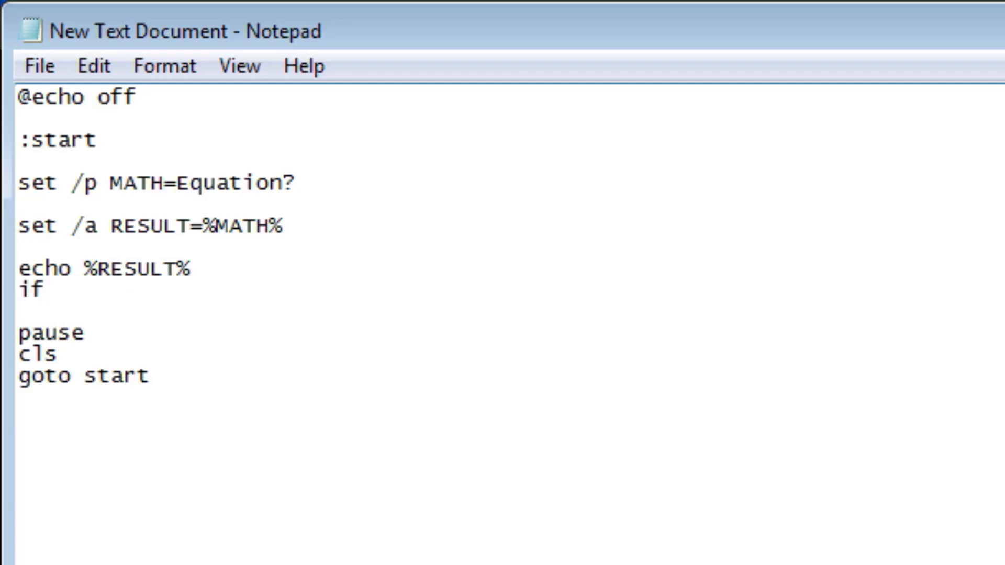
pyautogui.write('%RE')
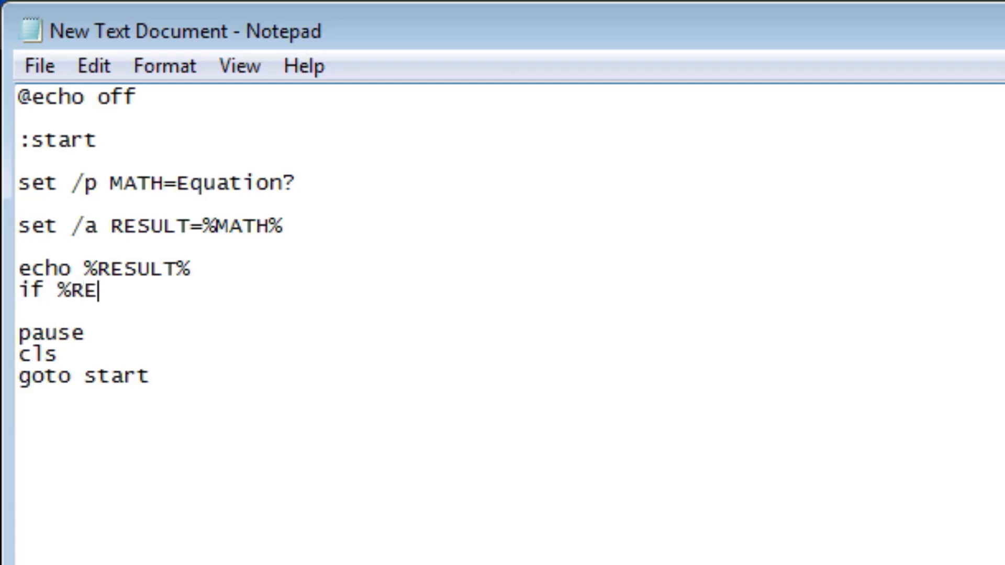
pyautogui.write('SULT ==')
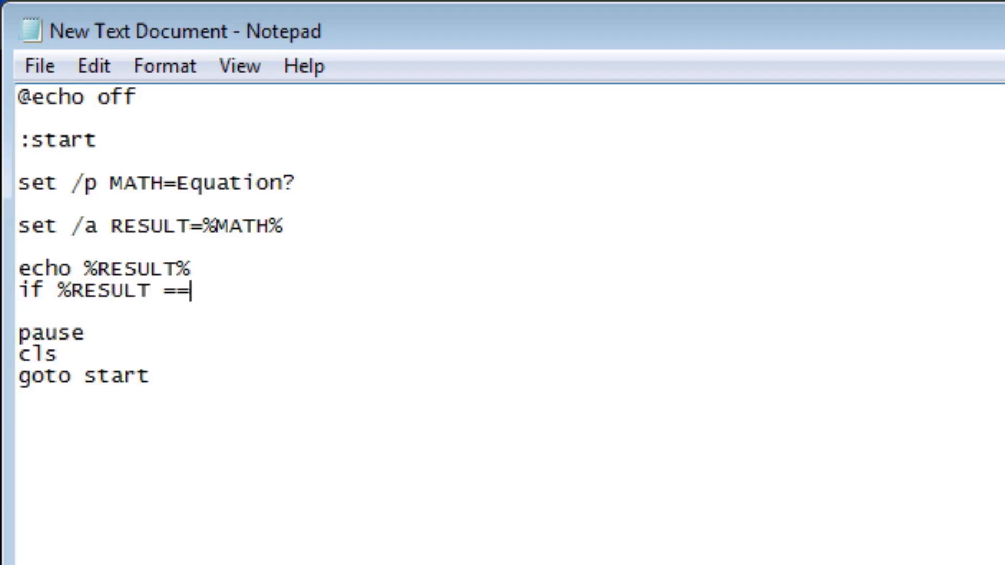
pyautogui.press('Backspace')
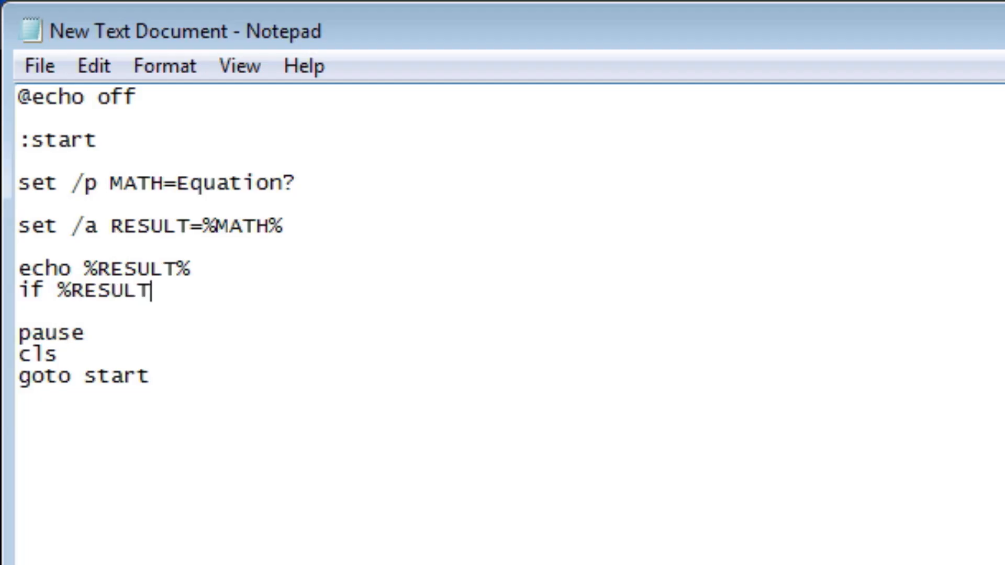
pyautogui.write('==')
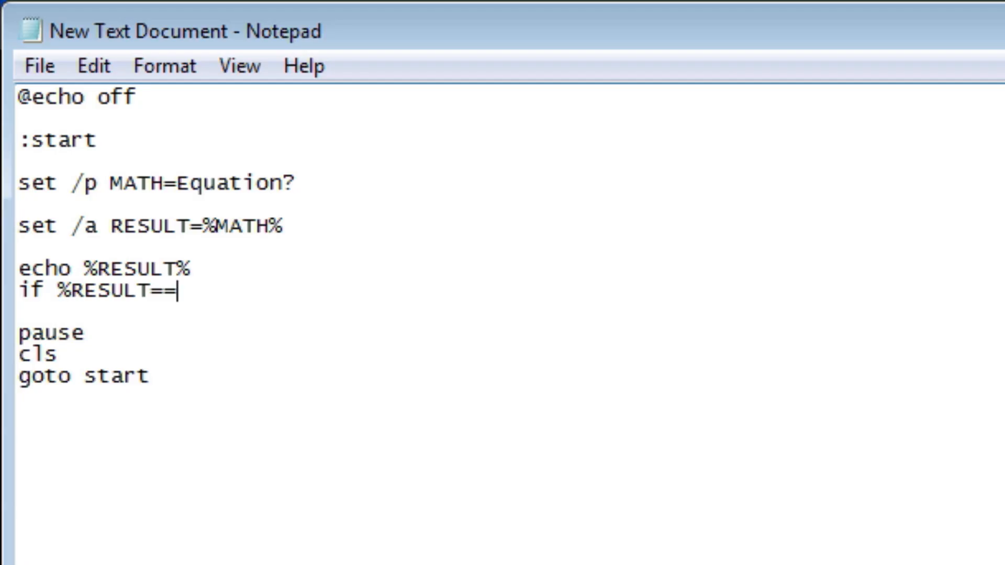
# Step: Complete the condition as ==5 start notepad.exe to launch Notepad on result 5
pyautogui.write('5 start notepade')
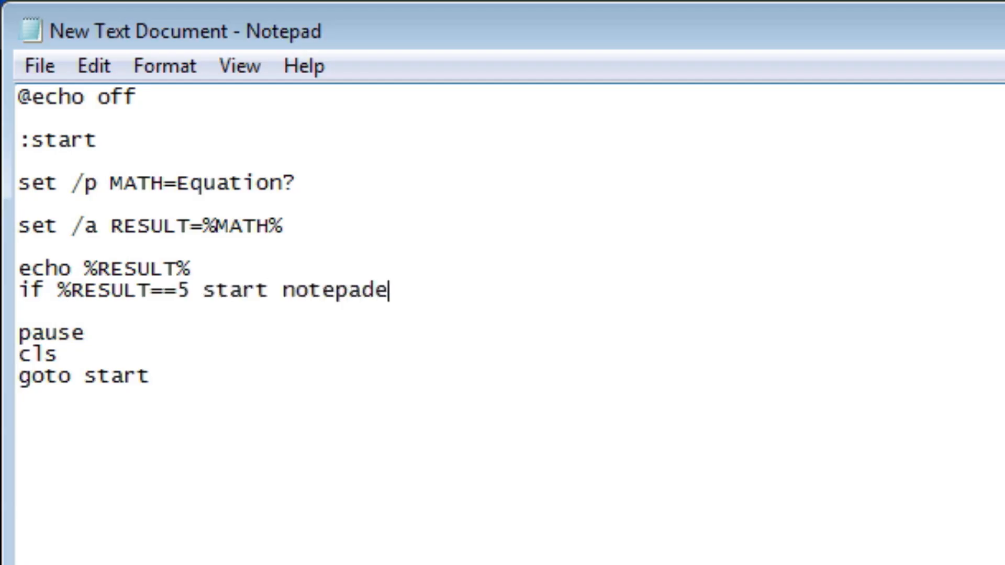
pyautogui.write('.')
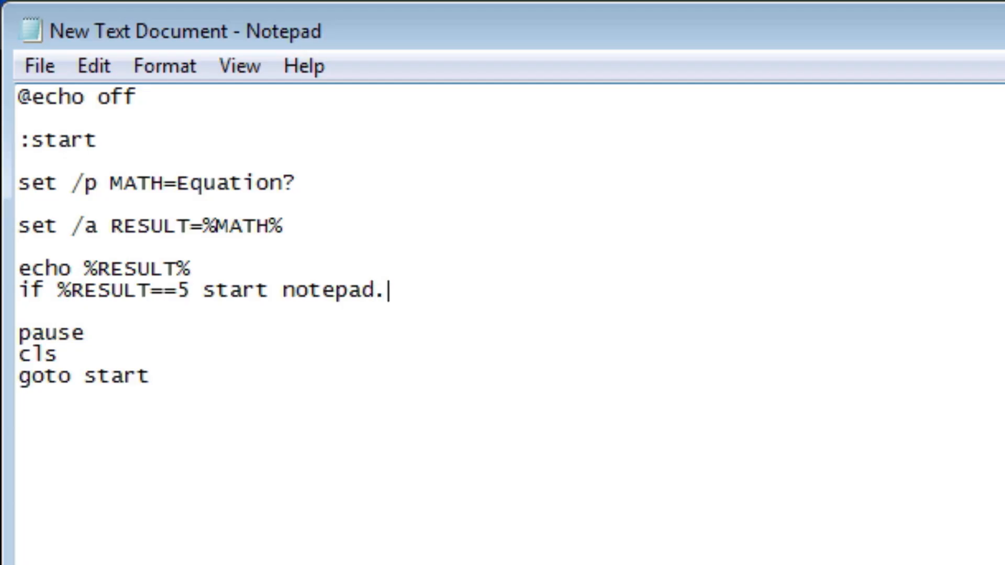
pyautogui.write('exe')
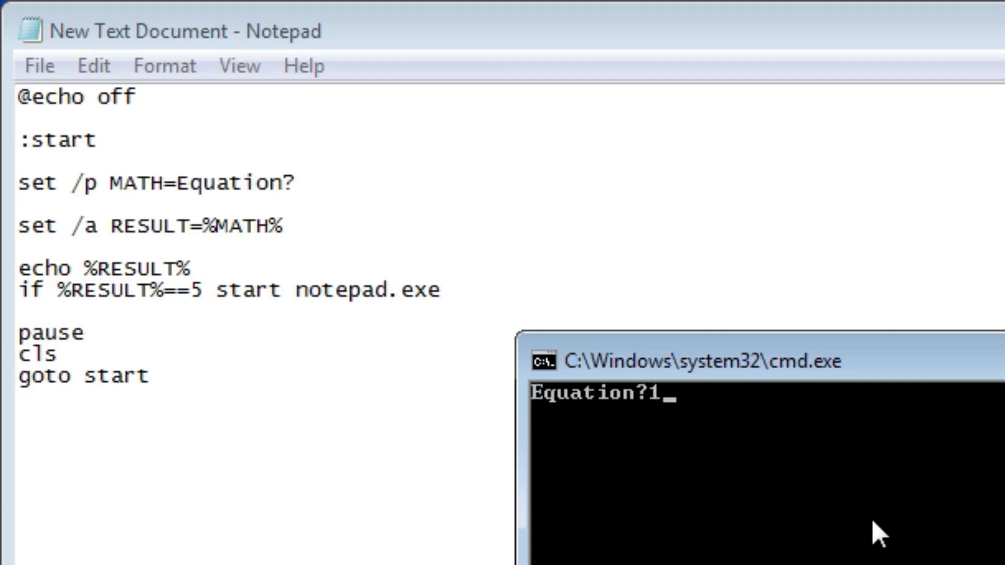
# Step: Test an equation ending in +1, then remove the if %RESULT%==5 start notepad.exe line
pyautogui.write('+1')
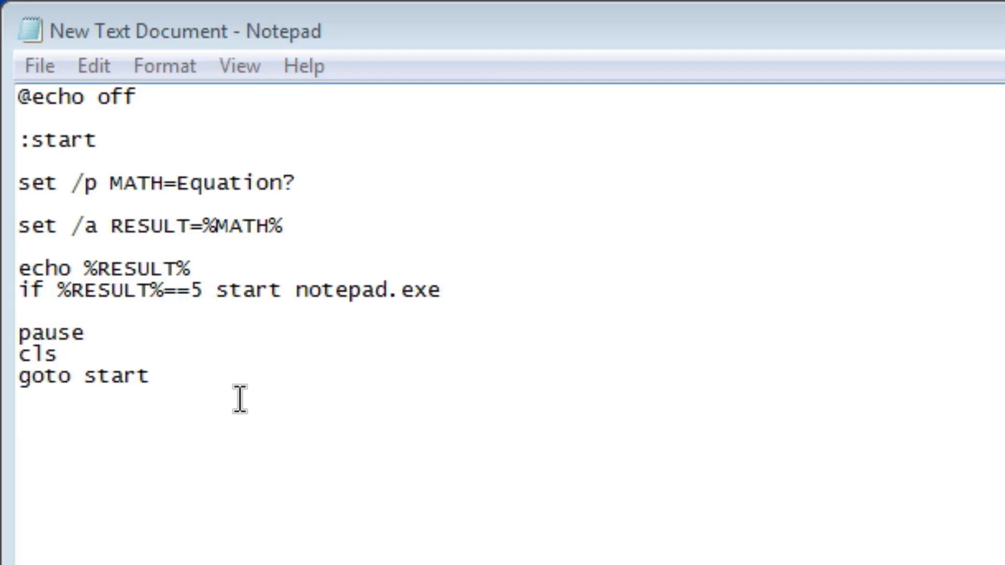
pyautogui.moveTo(266, 279)
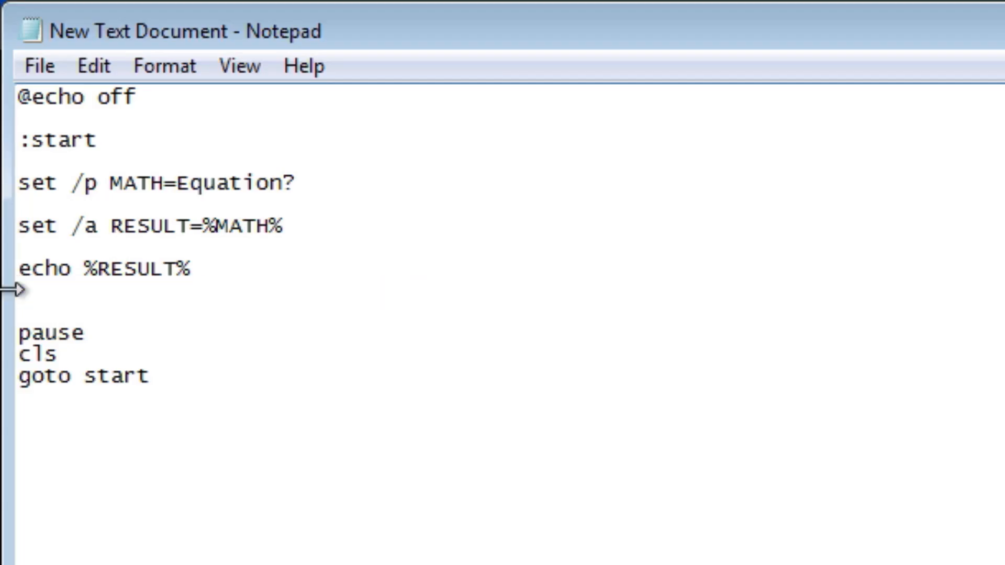
pyautogui.click(118, 289)
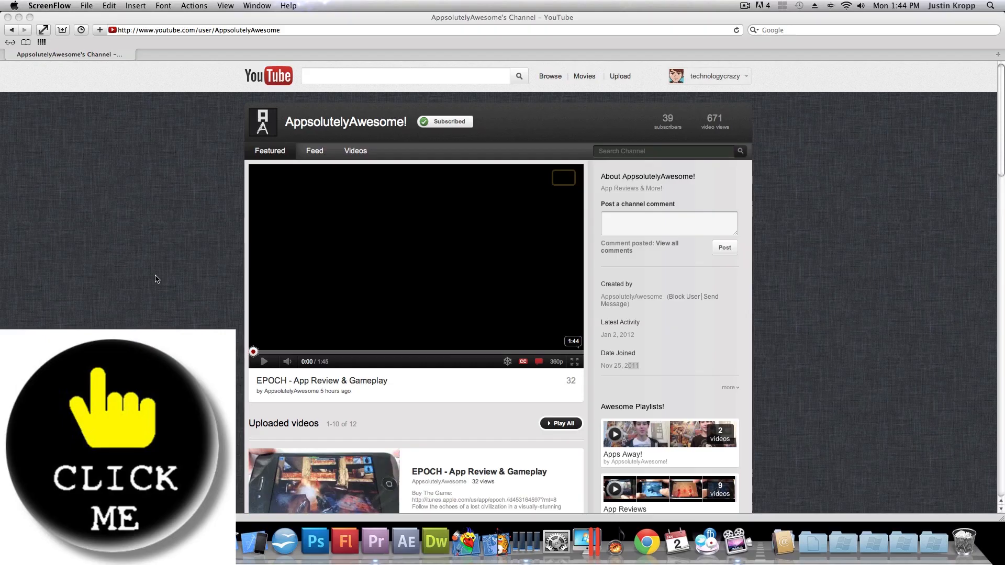
pyautogui.scroll(-3)
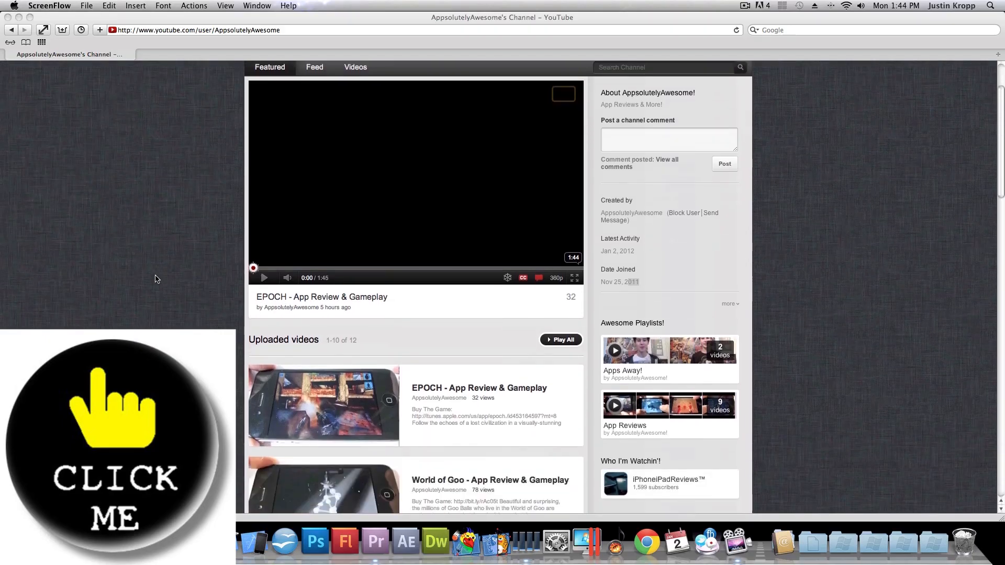
pyautogui.scroll(-3)
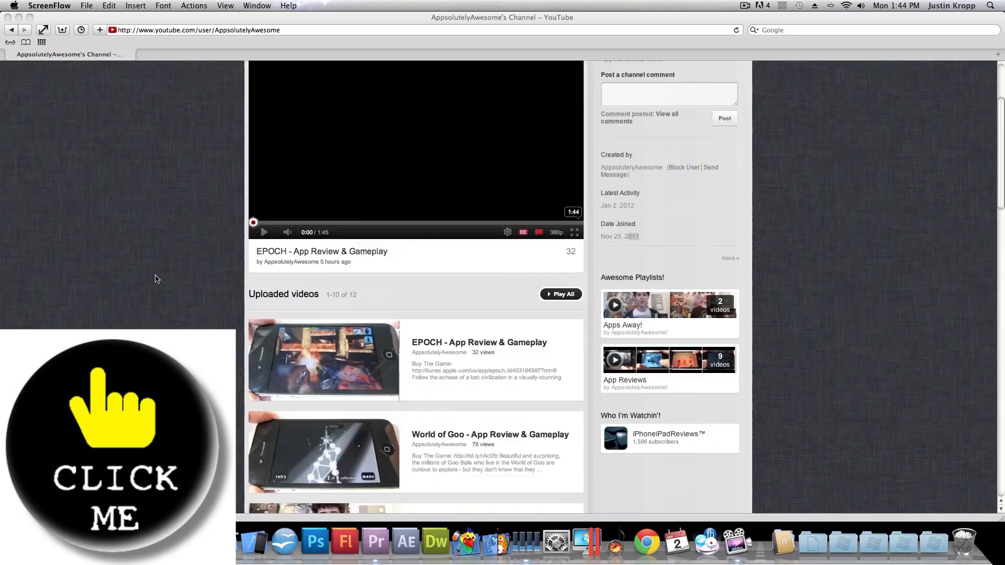
pyautogui.scroll(-3)
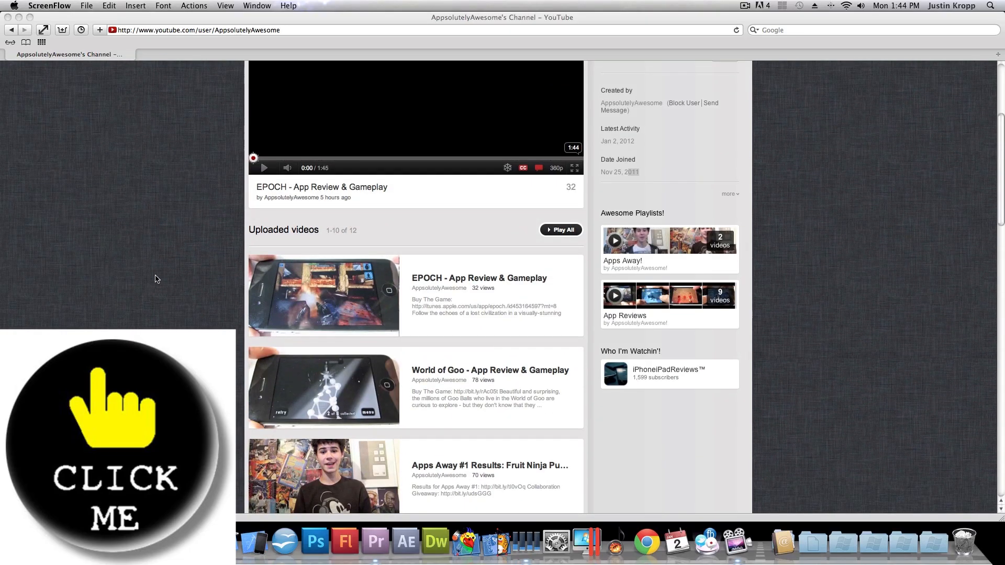
pyautogui.scroll(-3)
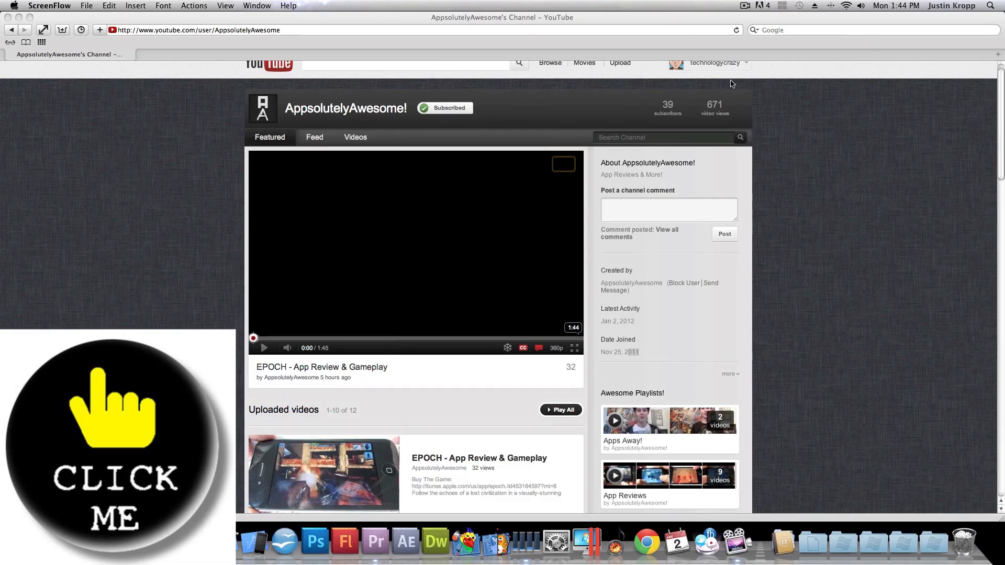
pyautogui.moveTo(802, 130)
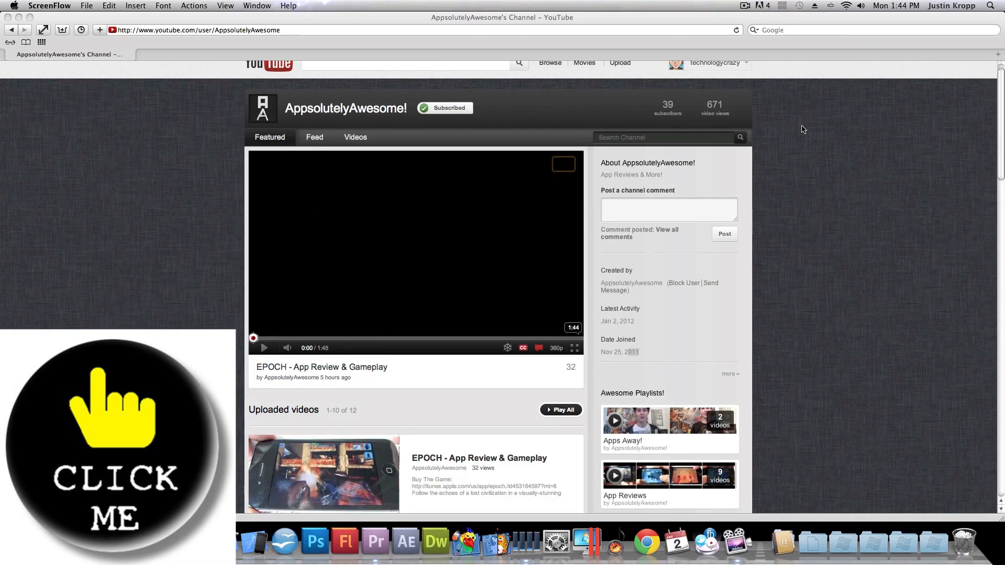